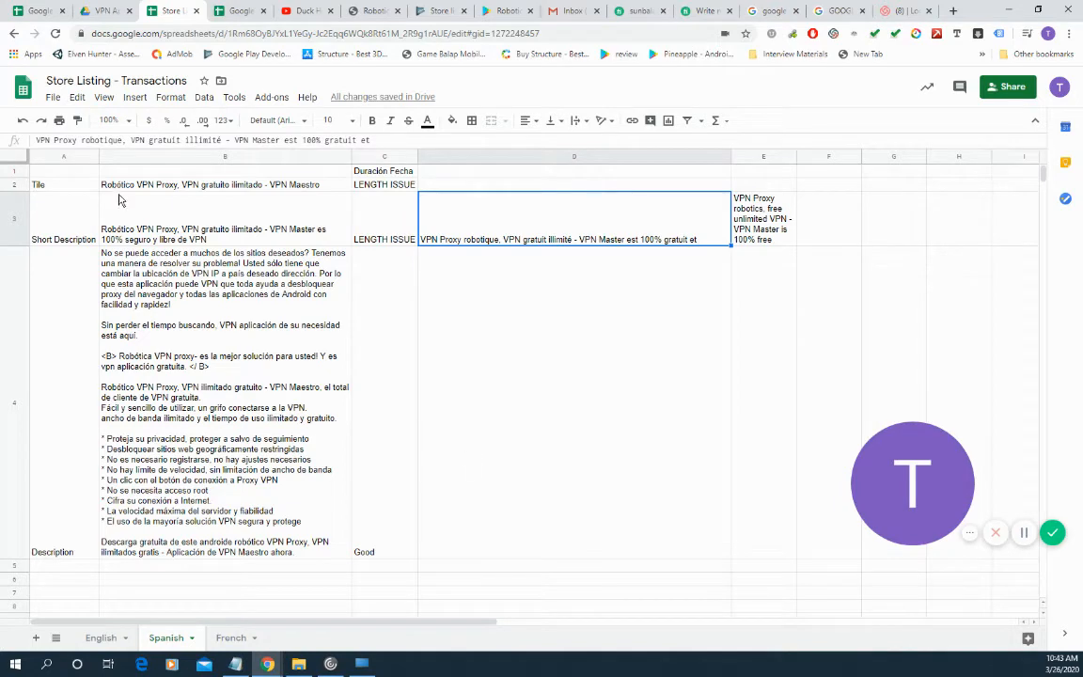
Switch to the English tab and review the title, short and full description texts
{"action": "left_click", "coordinate": [226, 185]}
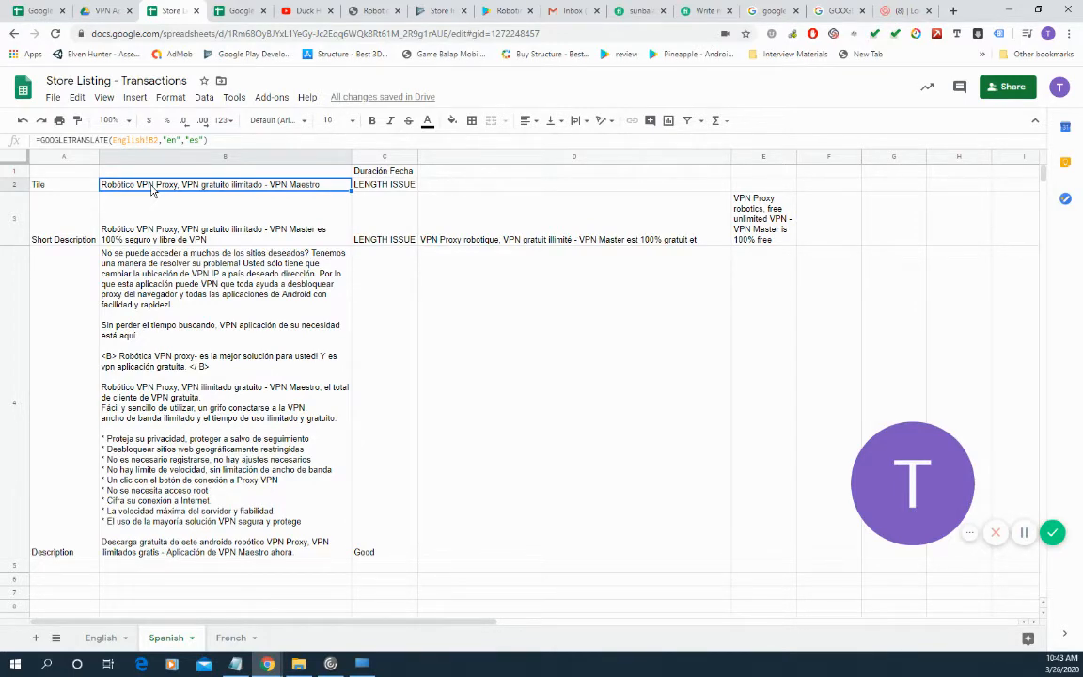
{"action": "left_click", "coordinate": [101, 638]}
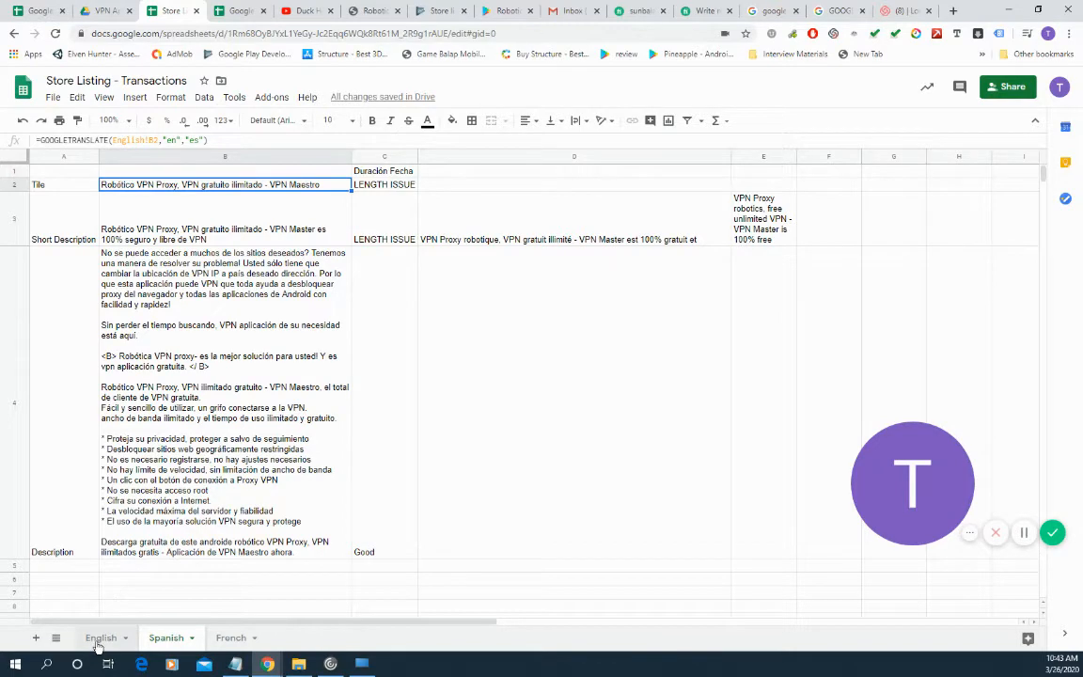
{"action": "left_click", "coordinate": [100, 638]}
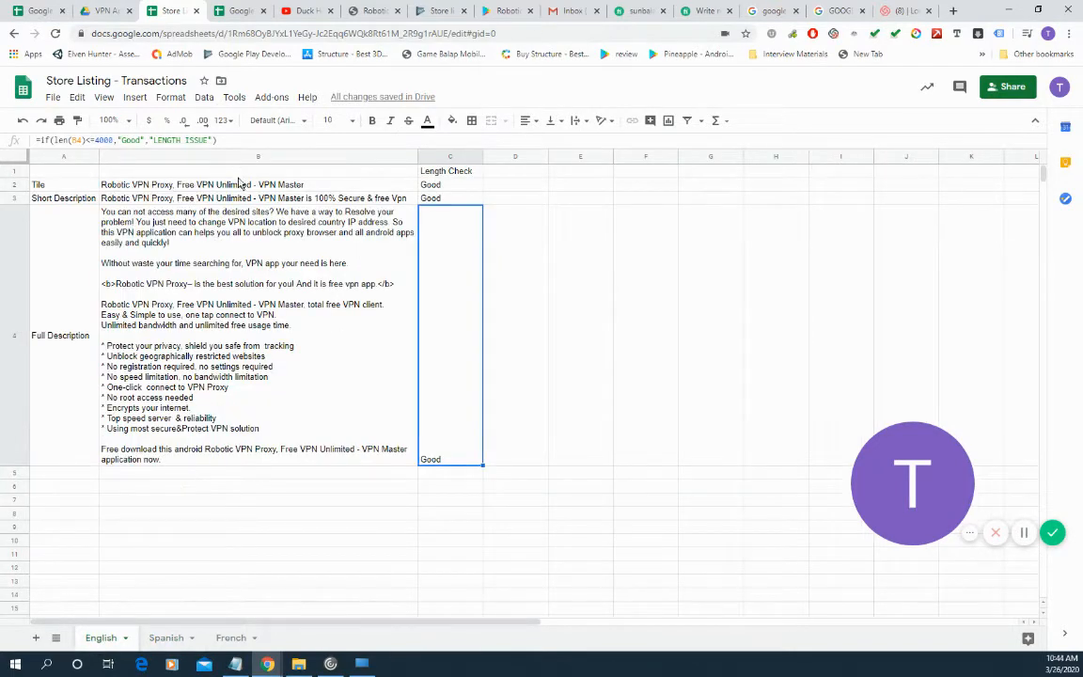
{"action": "left_click", "coordinate": [259, 184]}
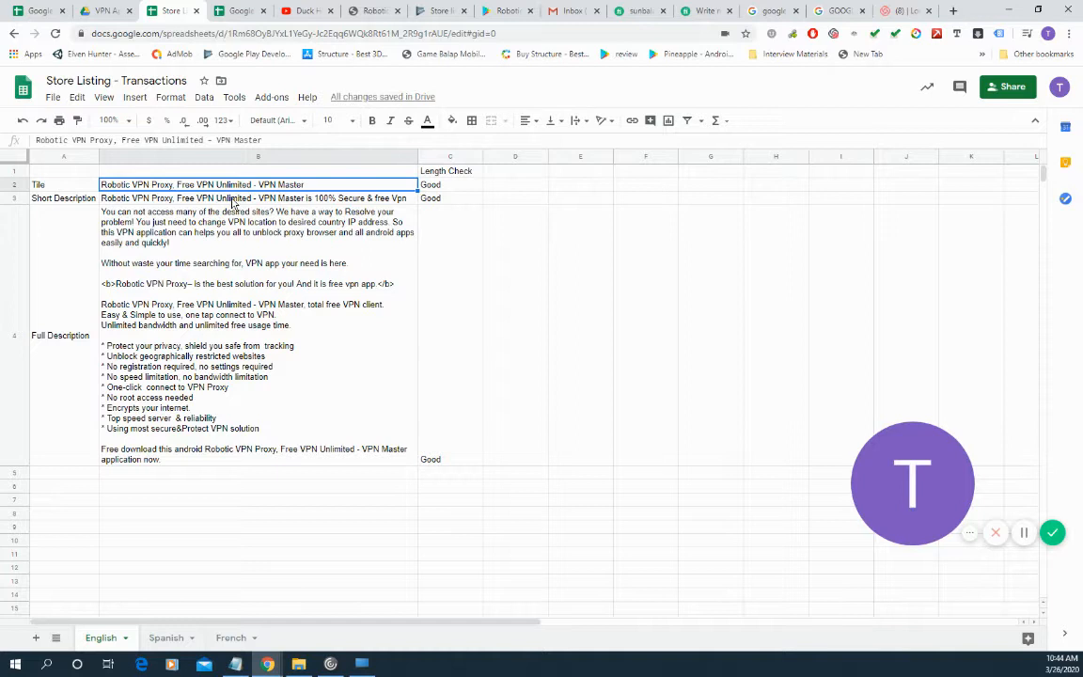
{"action": "left_click", "coordinate": [258, 197]}
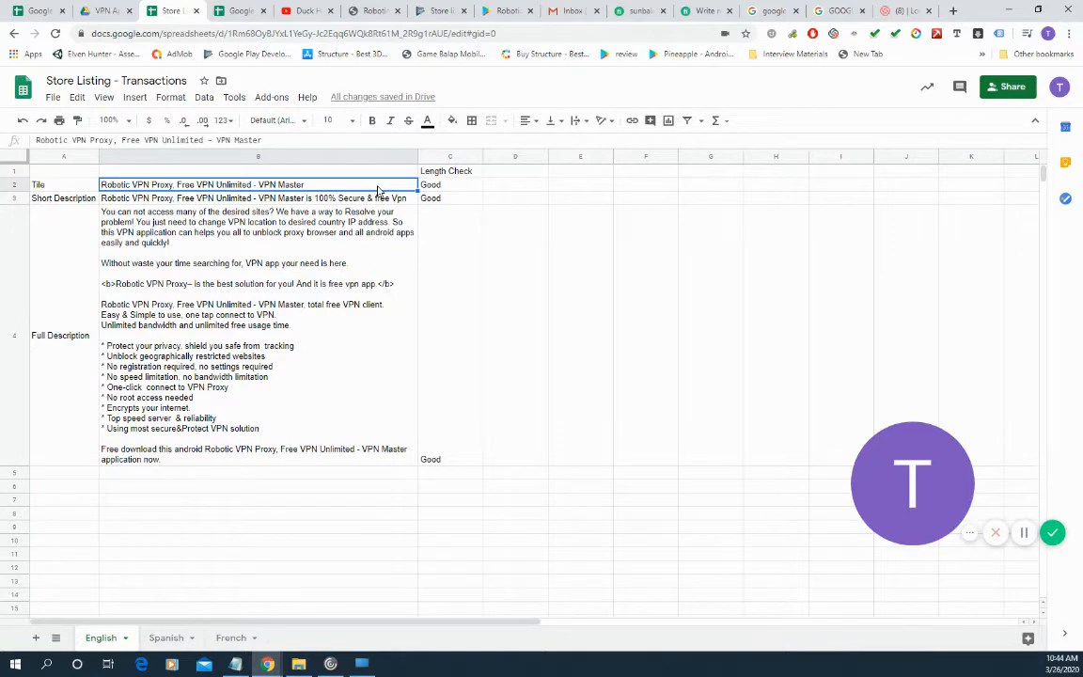
{"action": "left_click", "coordinate": [259, 199]}
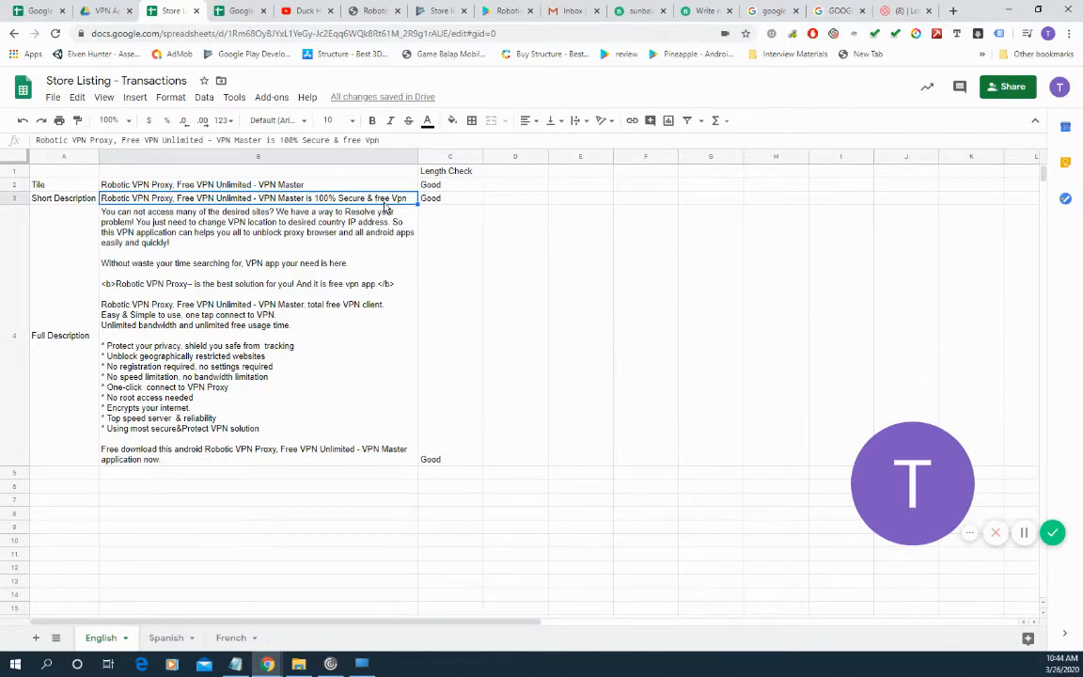
{"action": "left_click", "coordinate": [258, 377]}
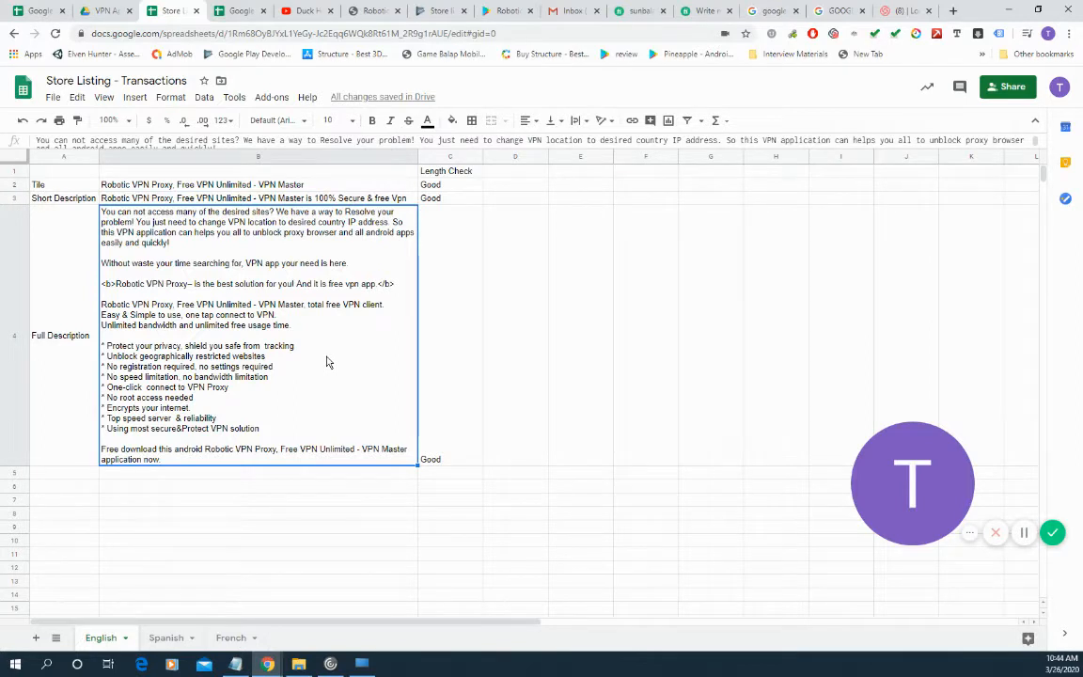
{"action": "mouse_move", "coordinate": [451, 367]}
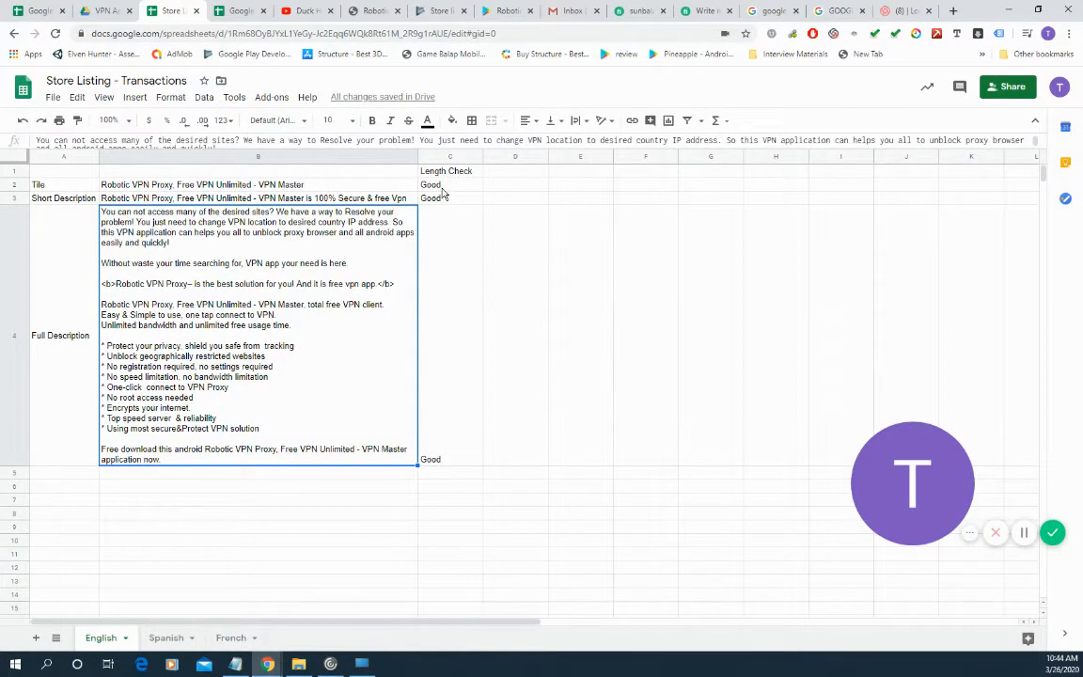
Inspect the LEN-based IF length-check formulas, including the title's 50-character limit
{"action": "left_click", "coordinate": [449, 184]}
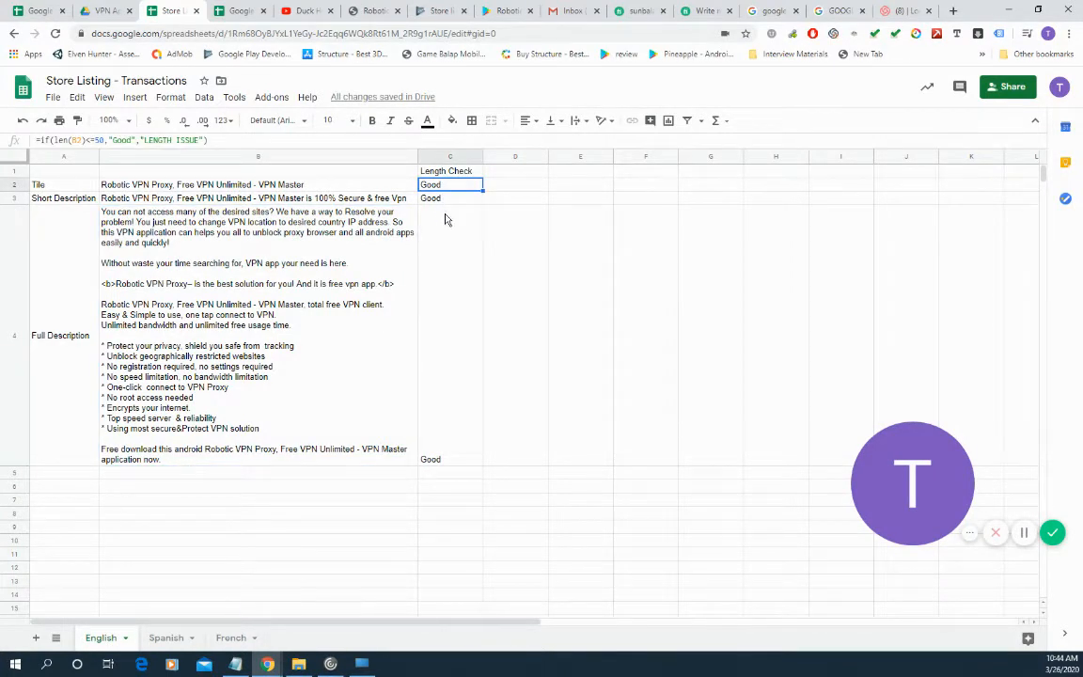
{"action": "mouse_move", "coordinate": [448, 250]}
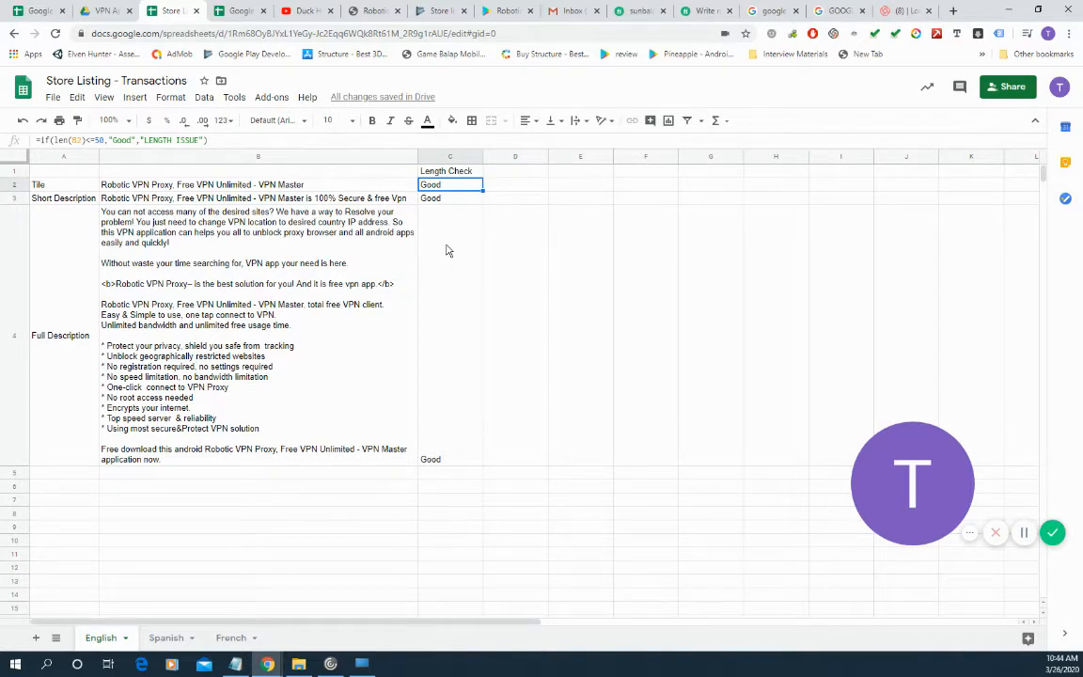
{"action": "mouse_move", "coordinate": [449, 212]}
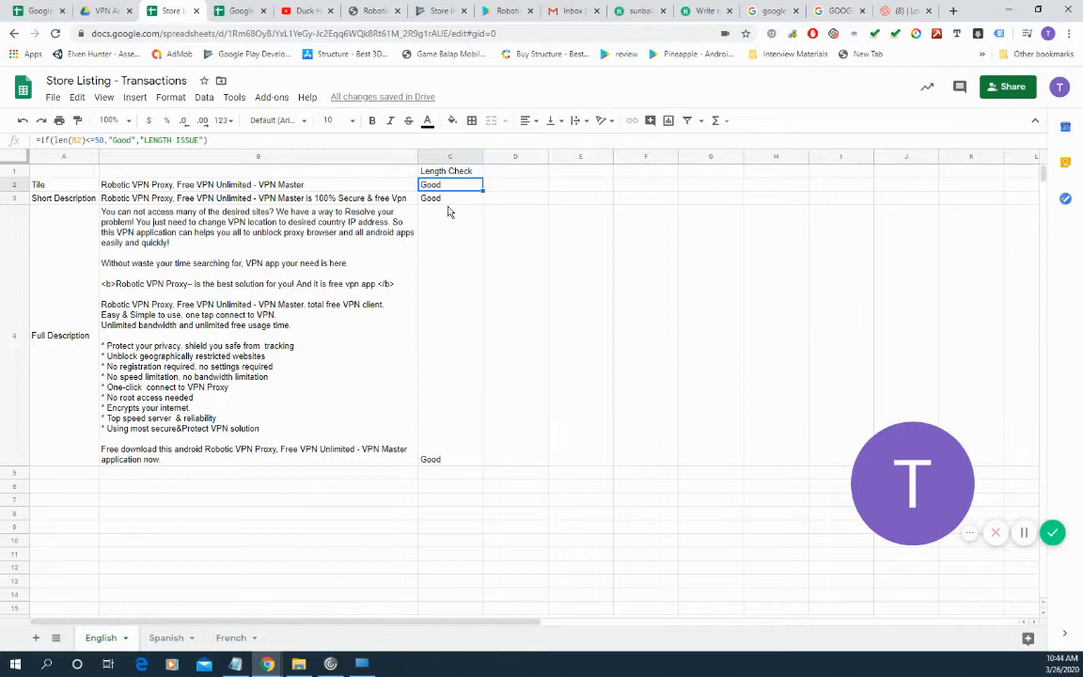
{"action": "left_click", "coordinate": [449, 198]}
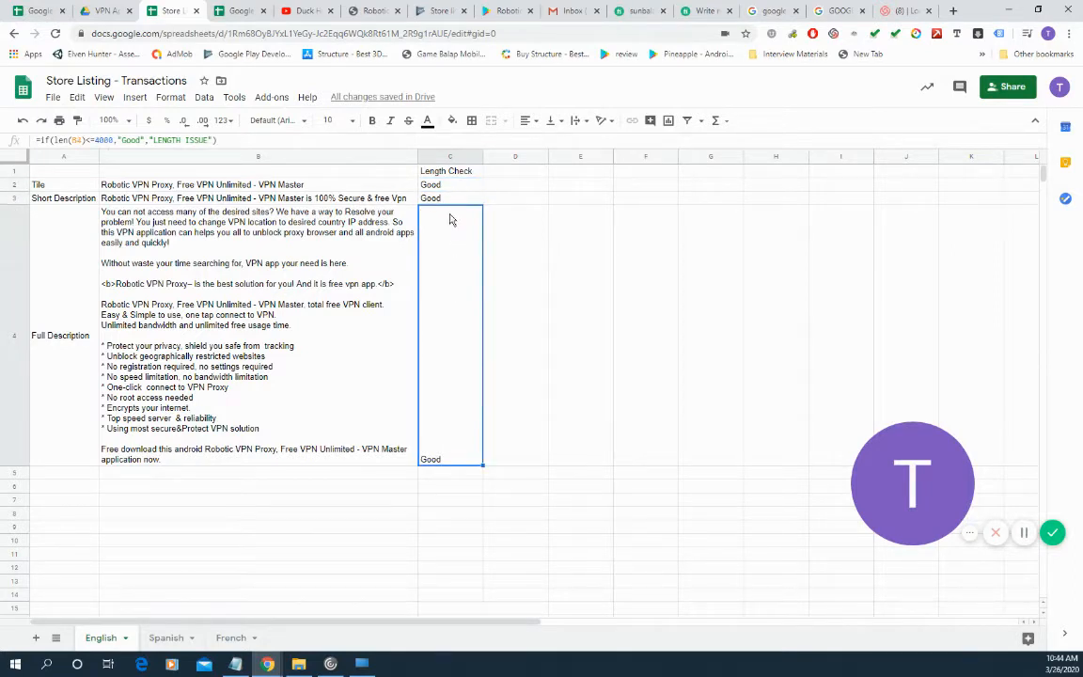
{"action": "mouse_move", "coordinate": [352, 195]}
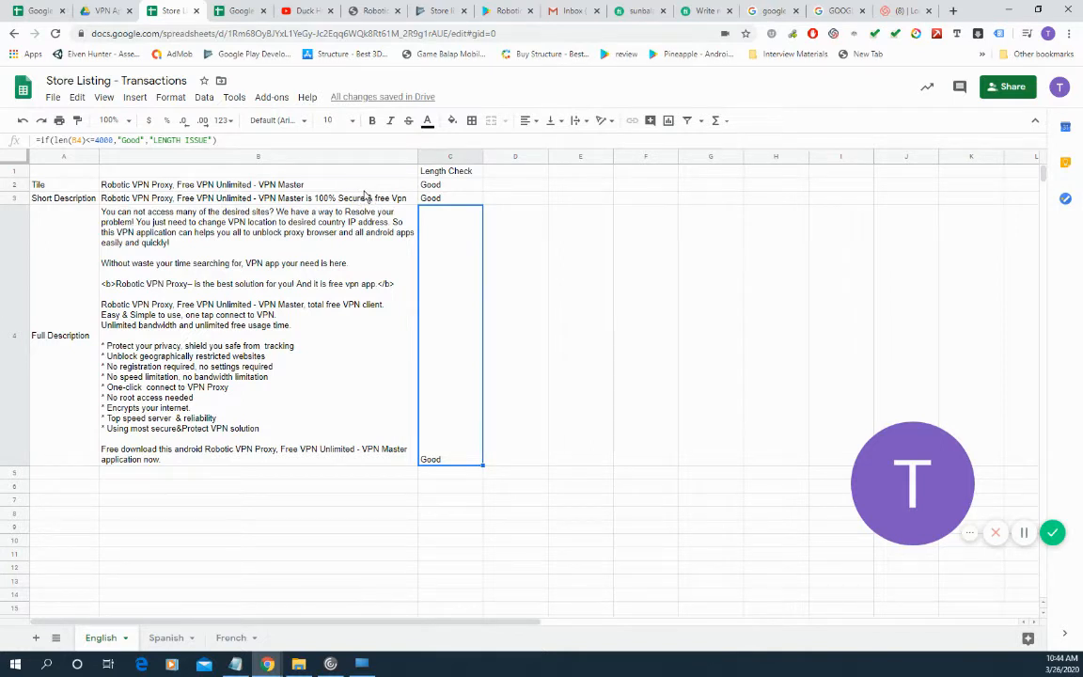
{"action": "left_click", "coordinate": [259, 185]}
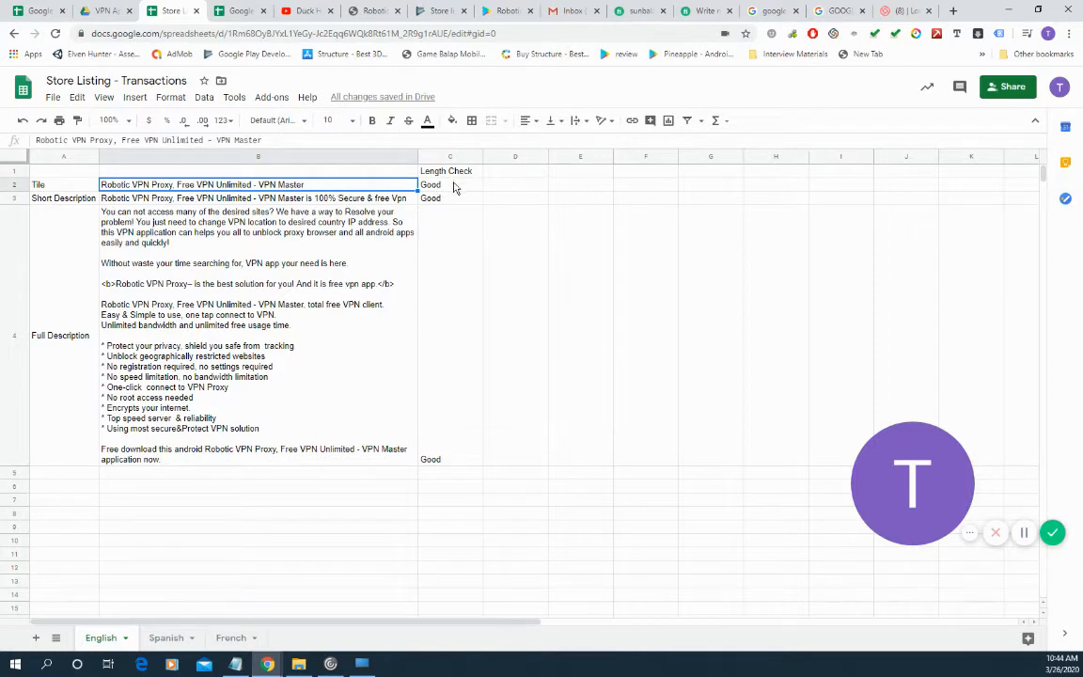
{"action": "left_click", "coordinate": [449, 185]}
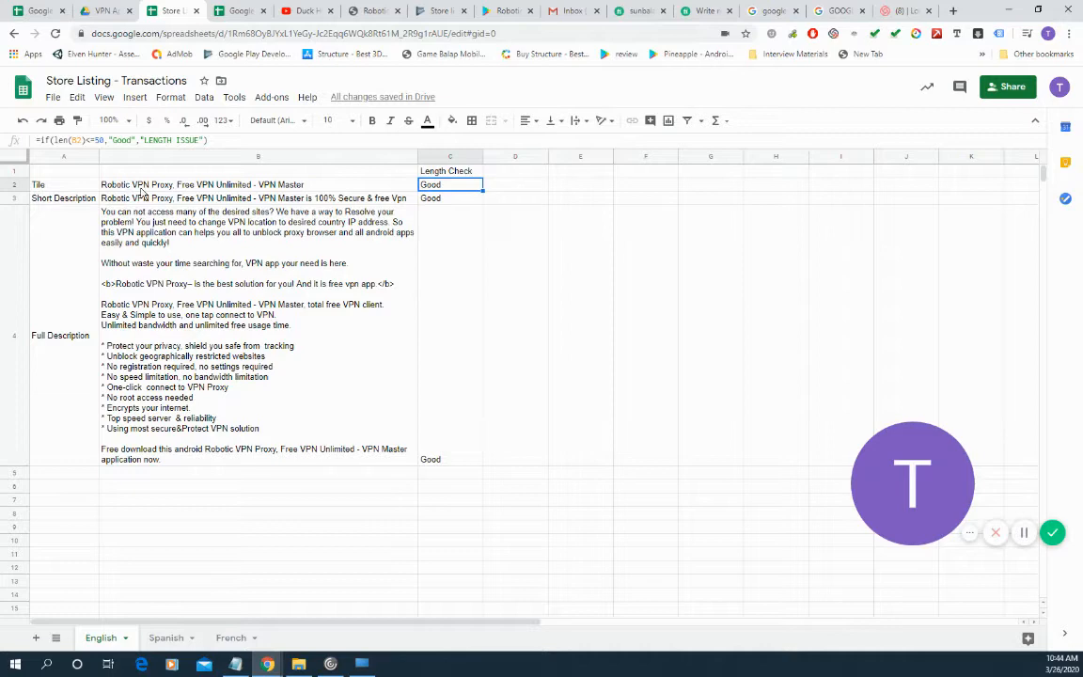
{"action": "left_click", "coordinate": [258, 184]}
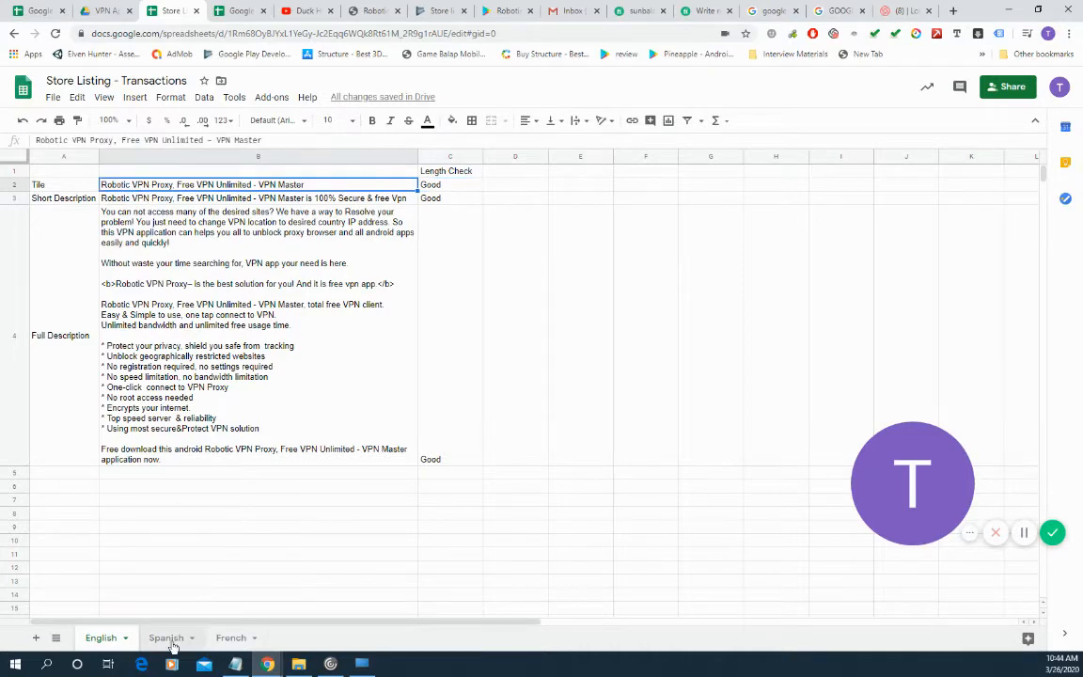
On the Spanish sheet, start a formula in the Title label cell A2
{"action": "left_click", "coordinate": [165, 638]}
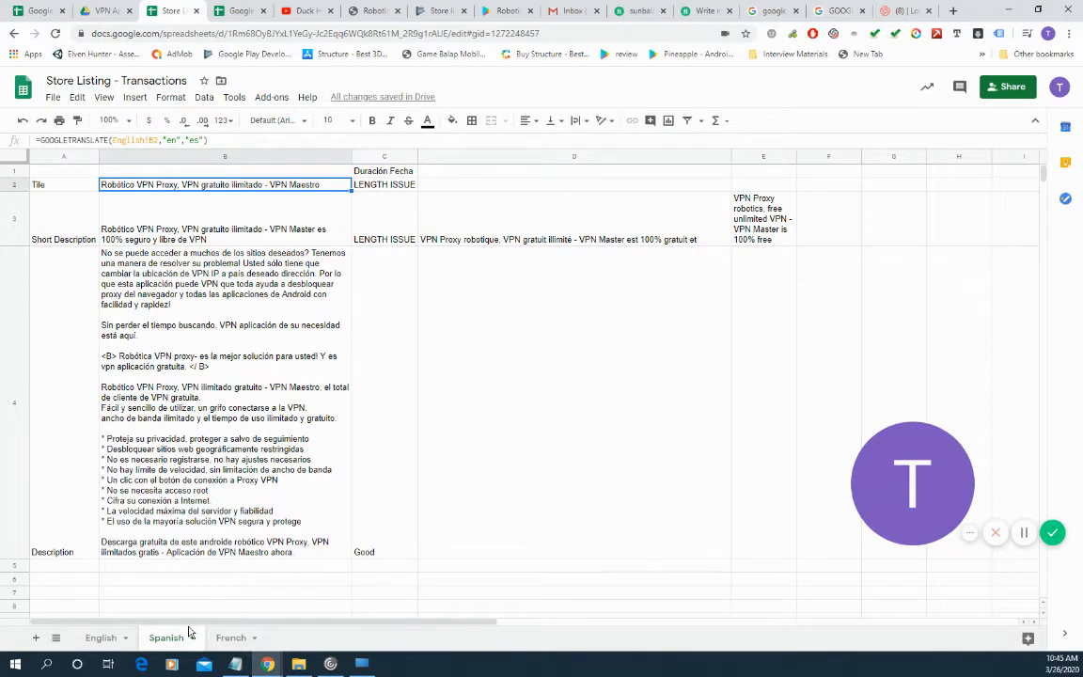
{"action": "mouse_move", "coordinate": [175, 217]}
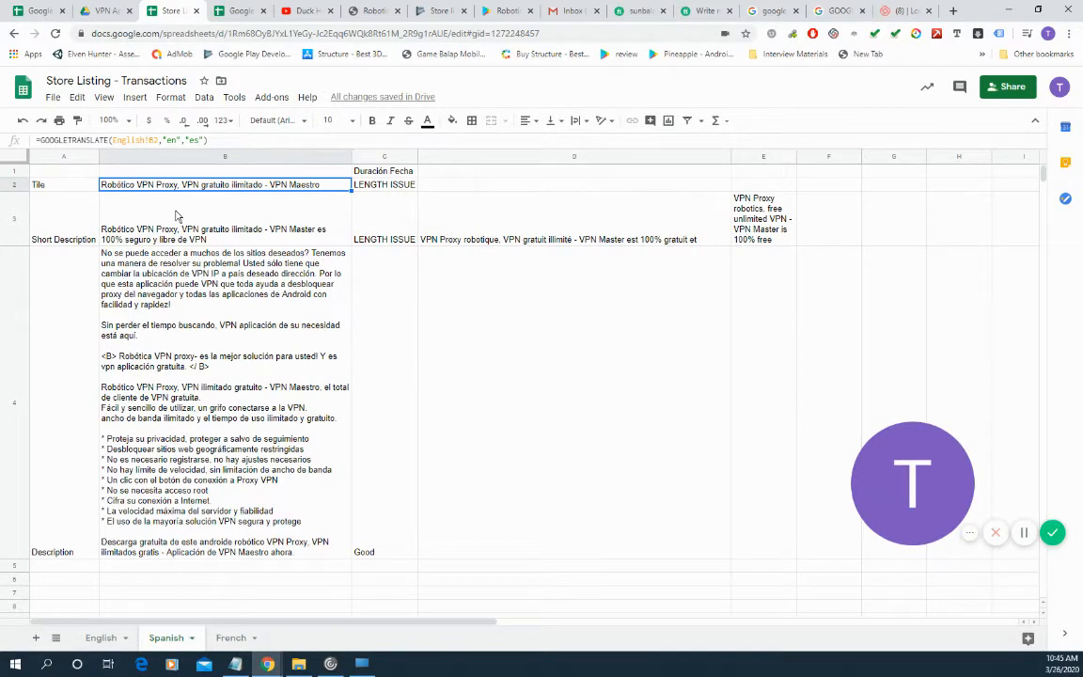
{"action": "mouse_move", "coordinate": [192, 197]}
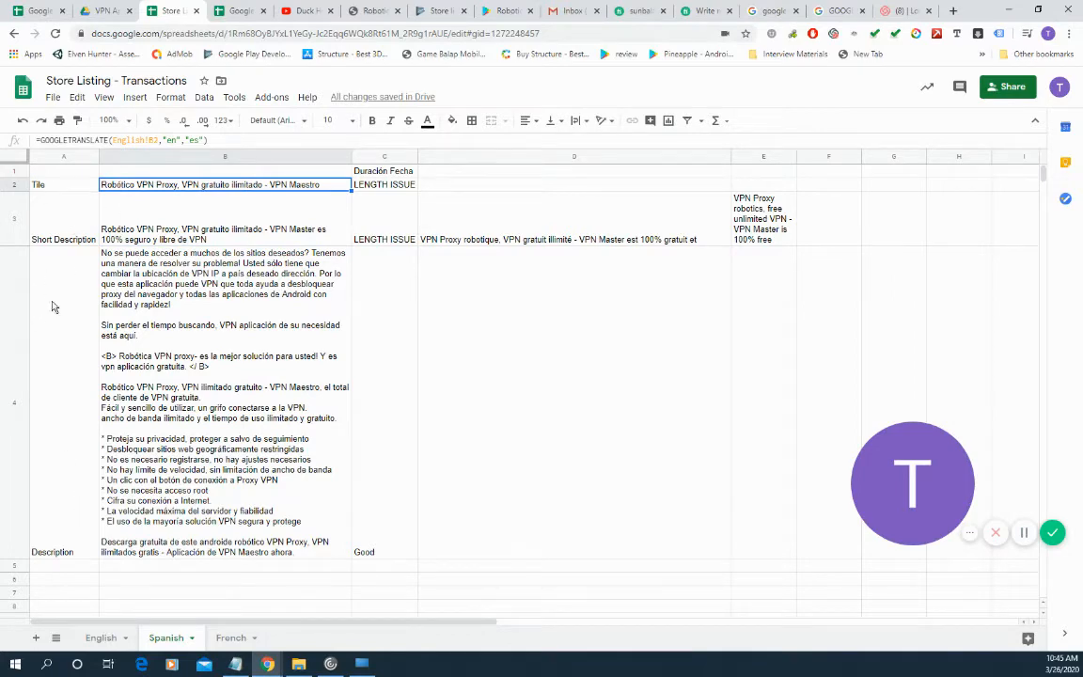
{"action": "mouse_move", "coordinate": [74, 194]}
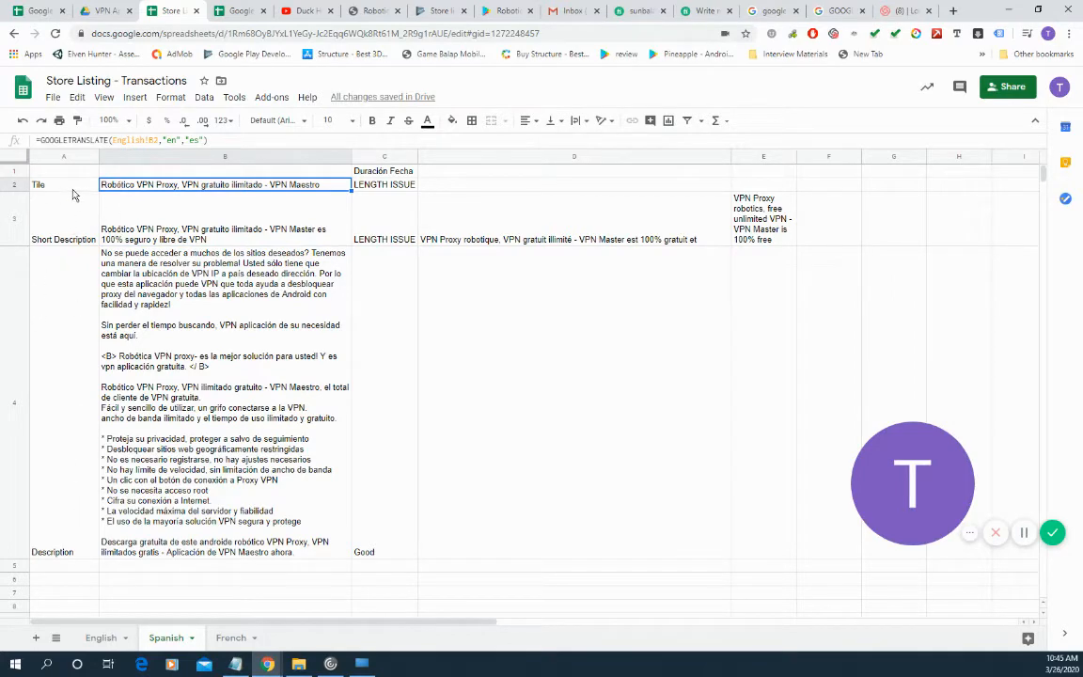
{"action": "left_click", "coordinate": [63, 184]}
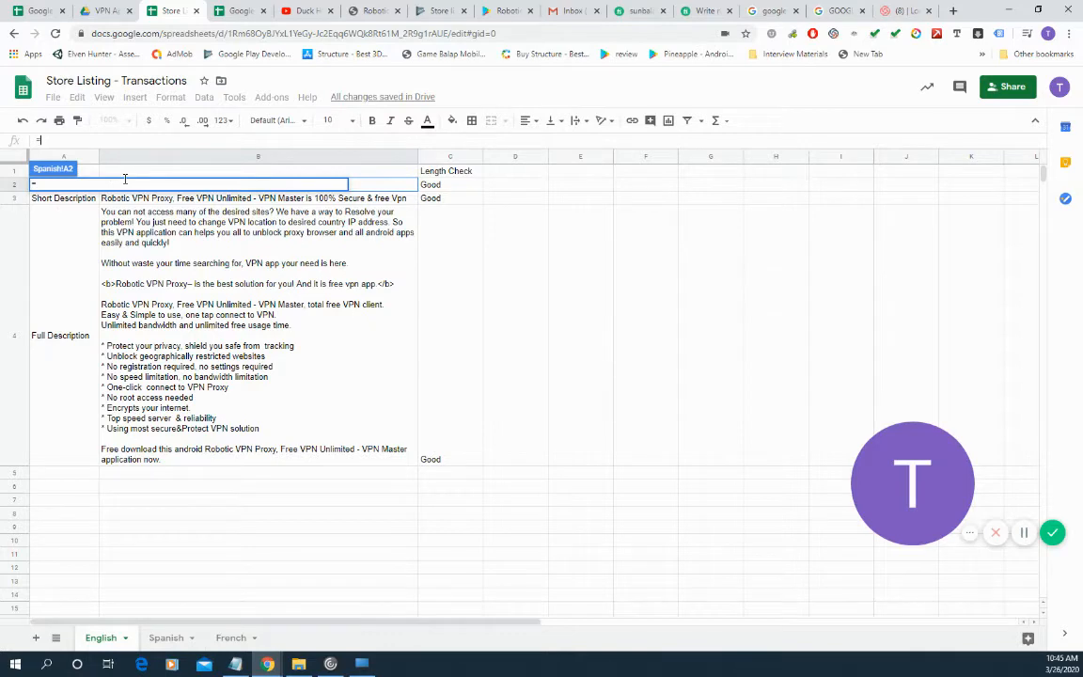
Reference the English labels with =English!A and check the =English!A4 Full Description label
{"action": "left_click", "coordinate": [167, 637]}
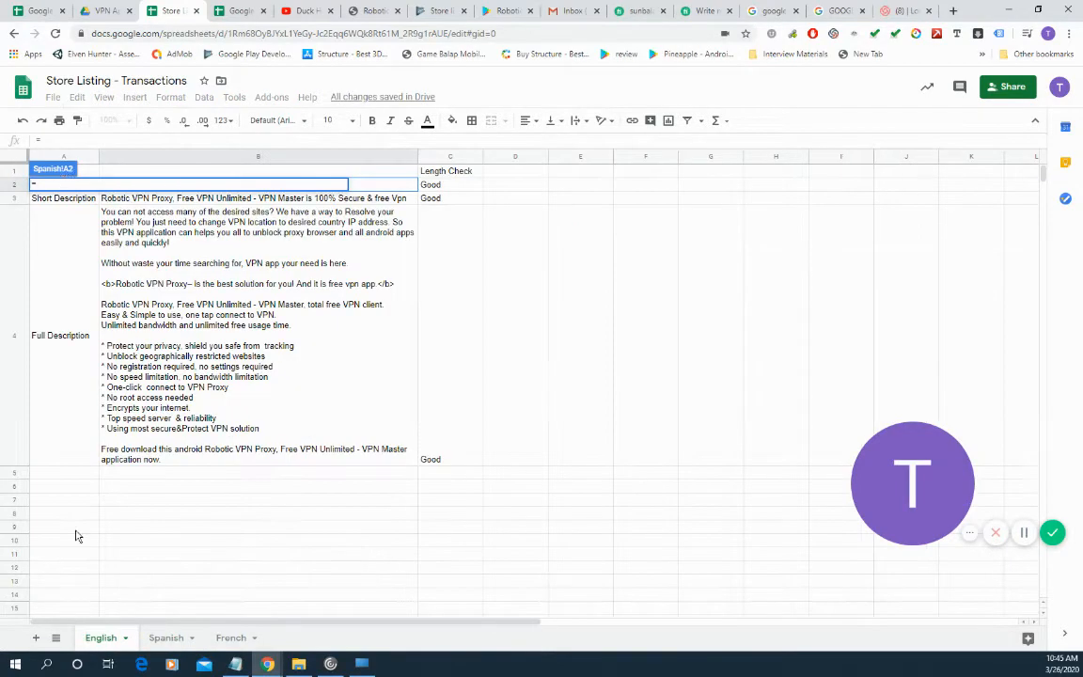
{"action": "type", "text": "=English!A"}
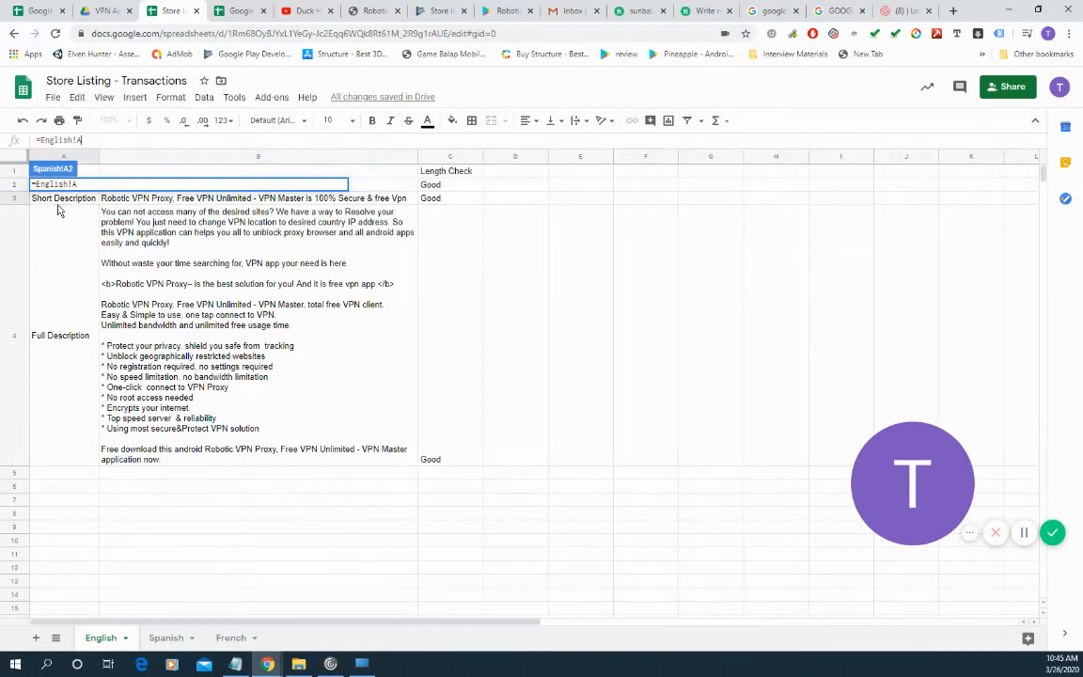
{"action": "left_click", "coordinate": [167, 638]}
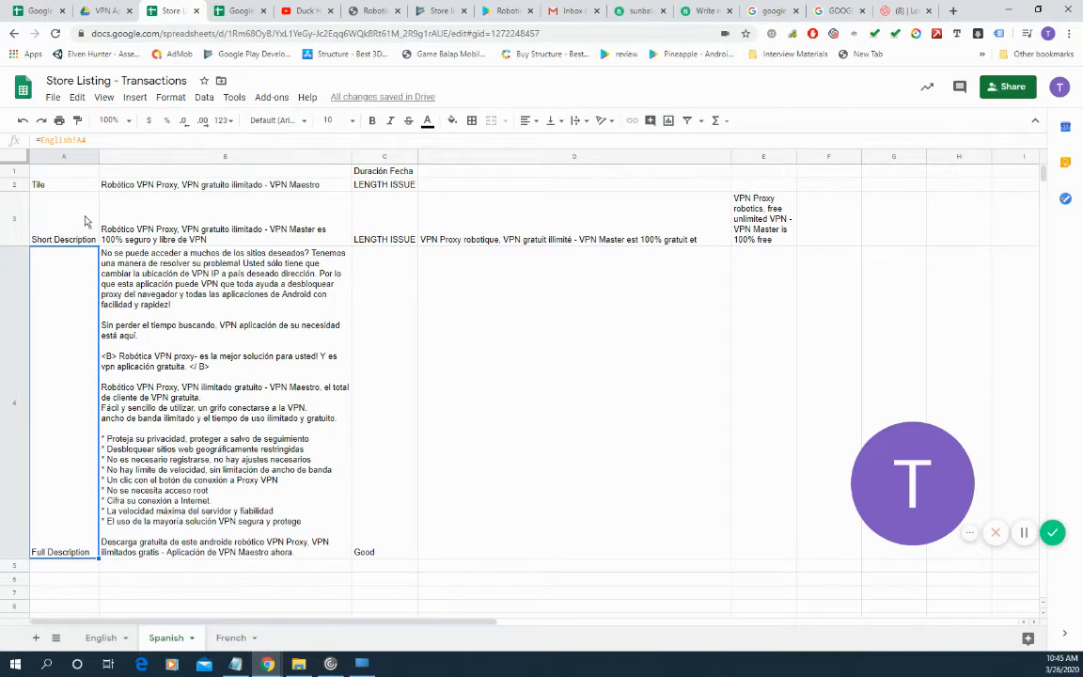
{"action": "left_click", "coordinate": [63, 216]}
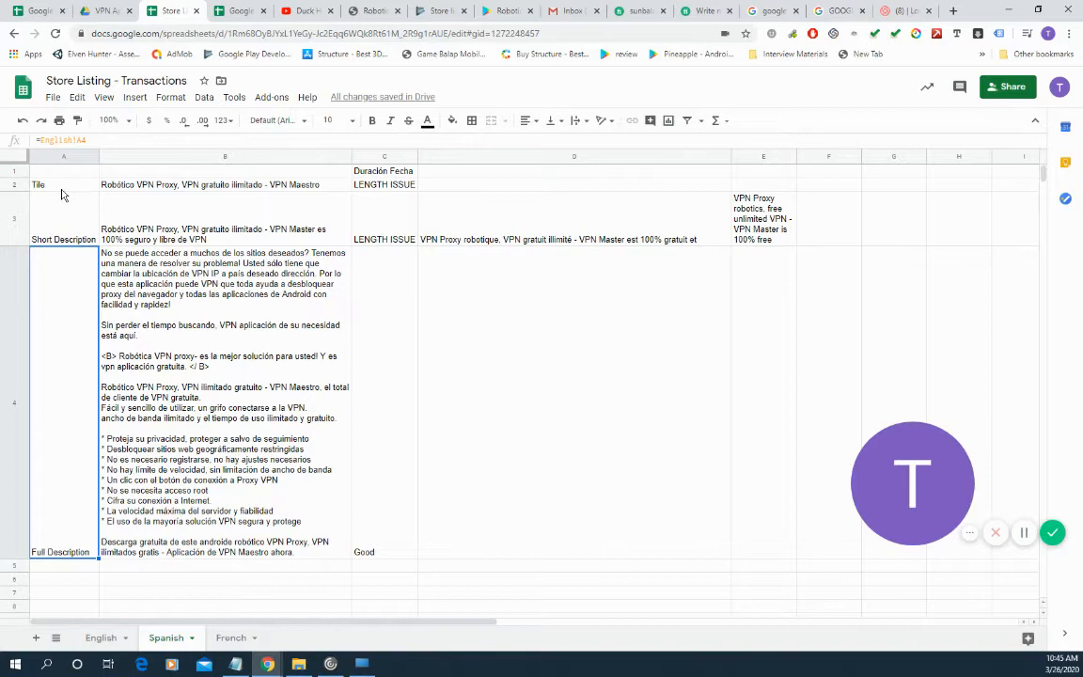
{"action": "mouse_move", "coordinate": [597, 94]}
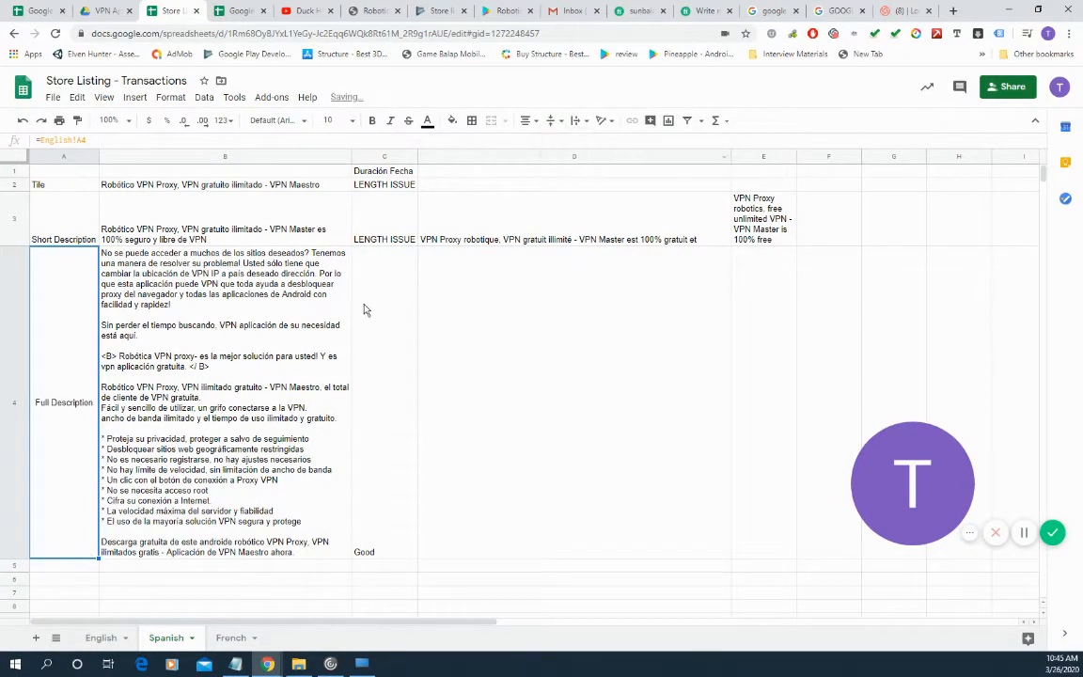
{"action": "left_click", "coordinate": [224, 184]}
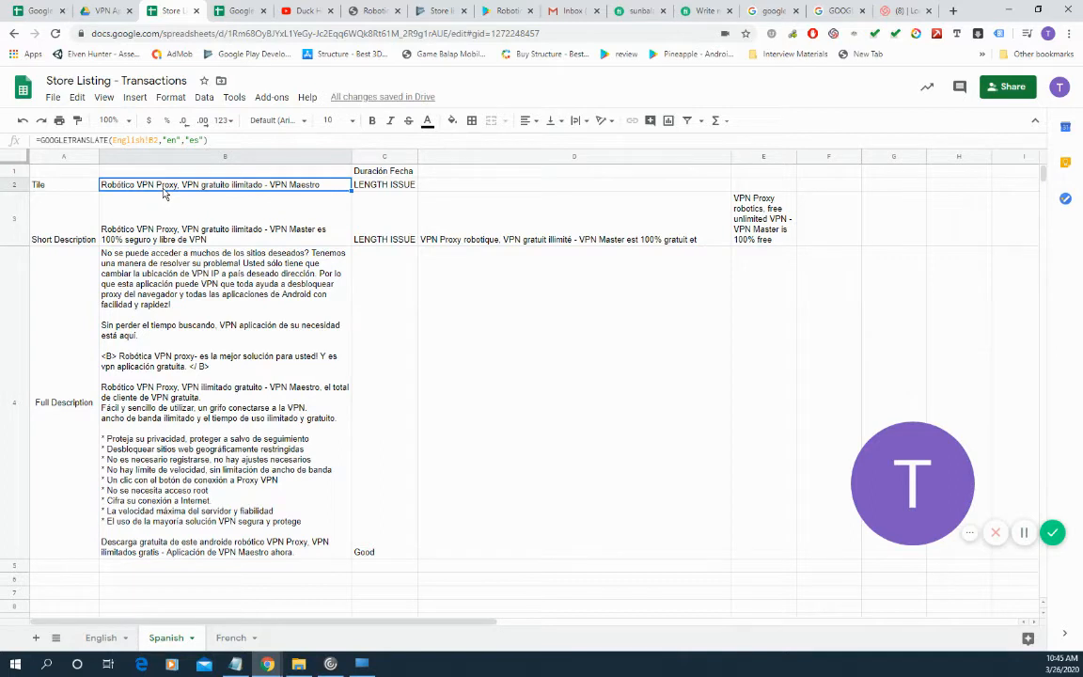
{"action": "mouse_move", "coordinate": [125, 205]}
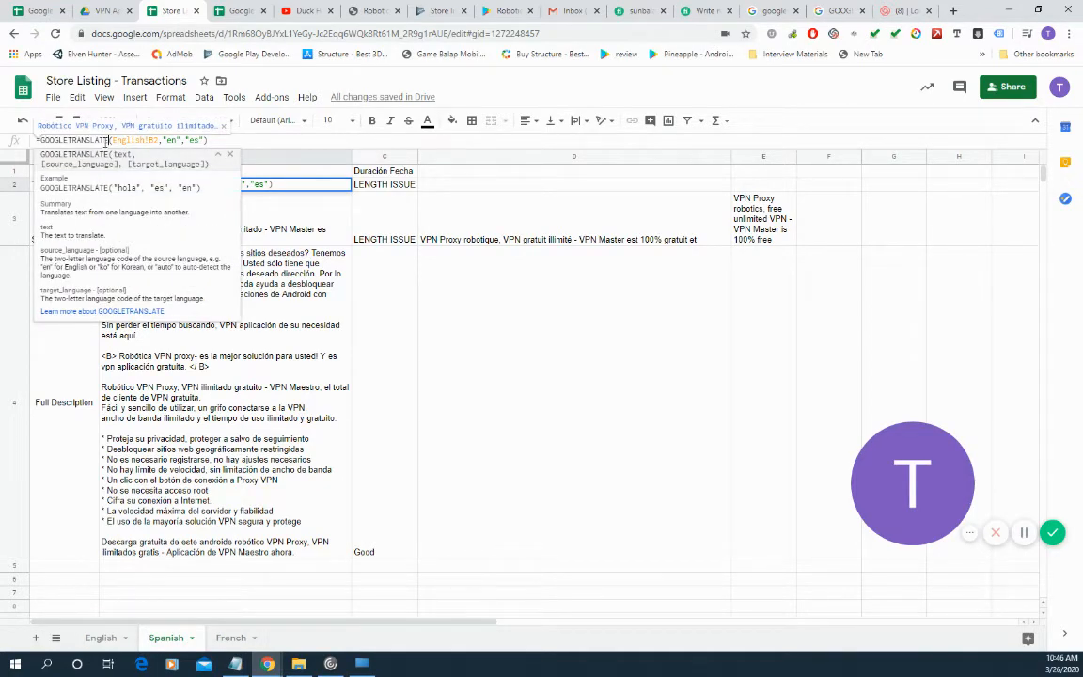
{"action": "double_click", "coordinate": [135, 140]}
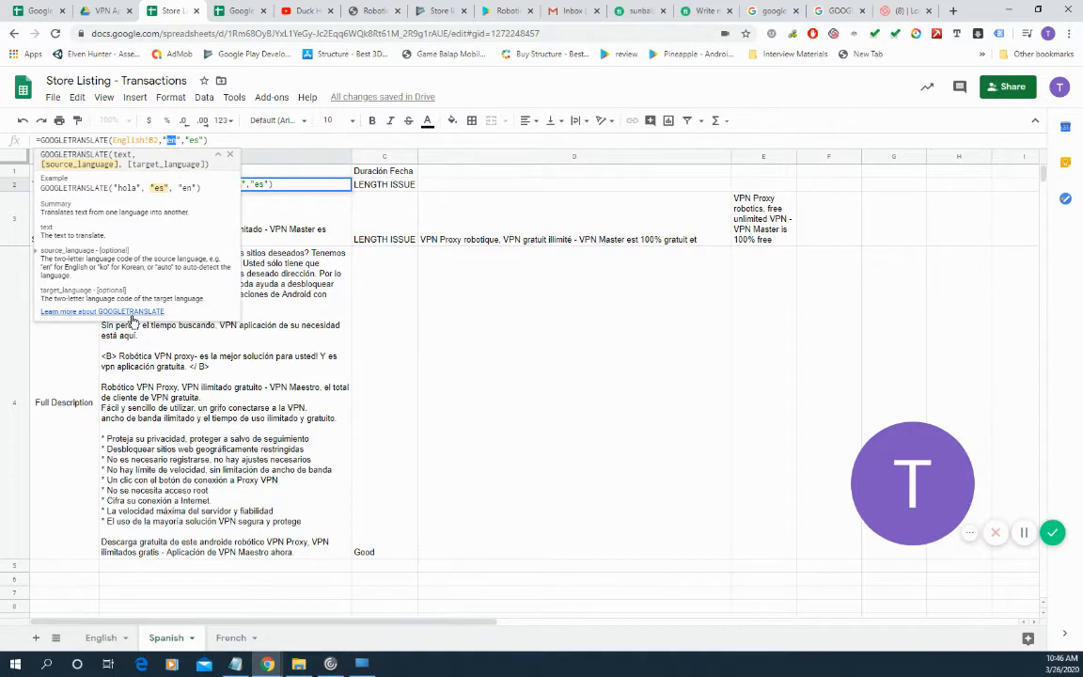
{"action": "mouse_move", "coordinate": [183, 297]}
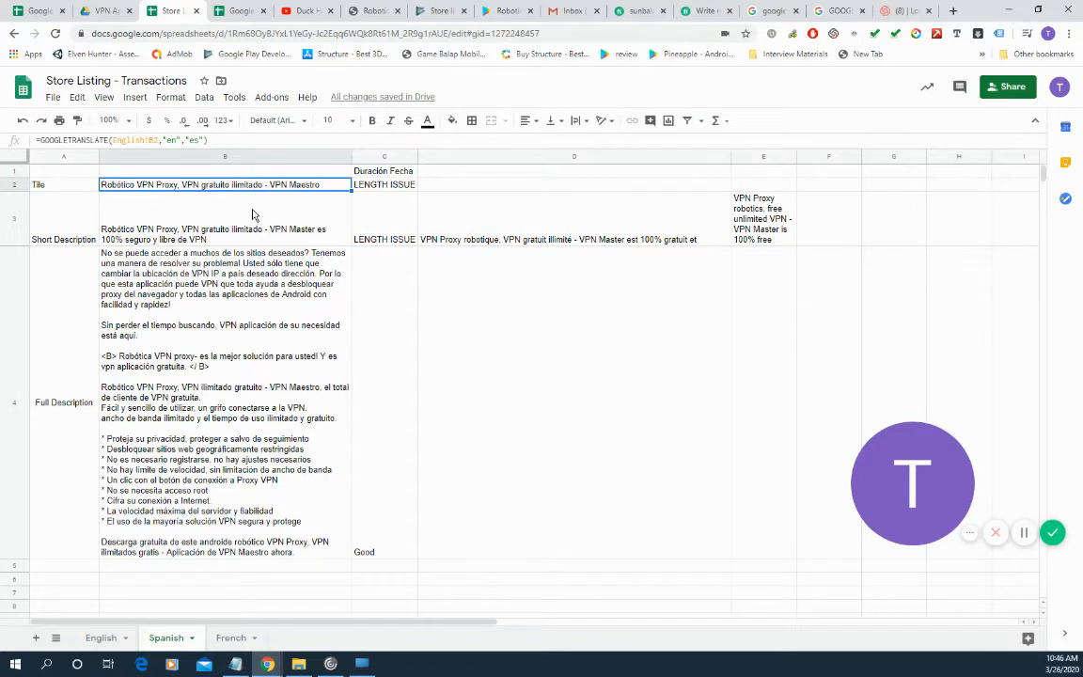
Review Spanish translation formulas and 50/80/4000-character length checks, then view the French sheet
{"action": "left_click", "coordinate": [225, 219]}
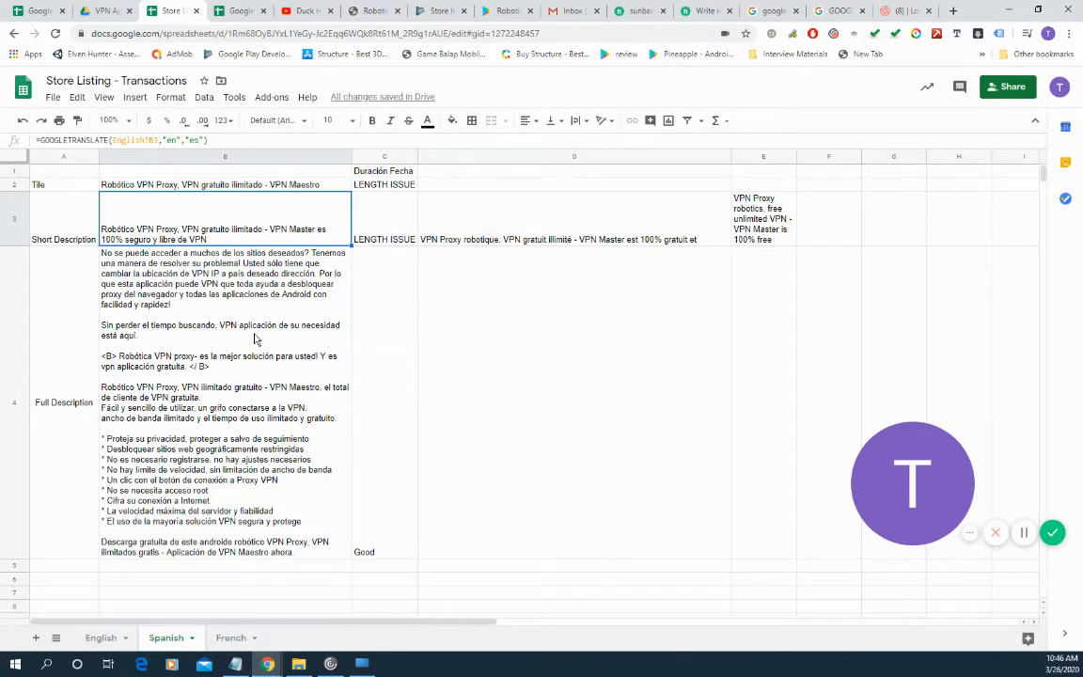
{"action": "left_click", "coordinate": [225, 402]}
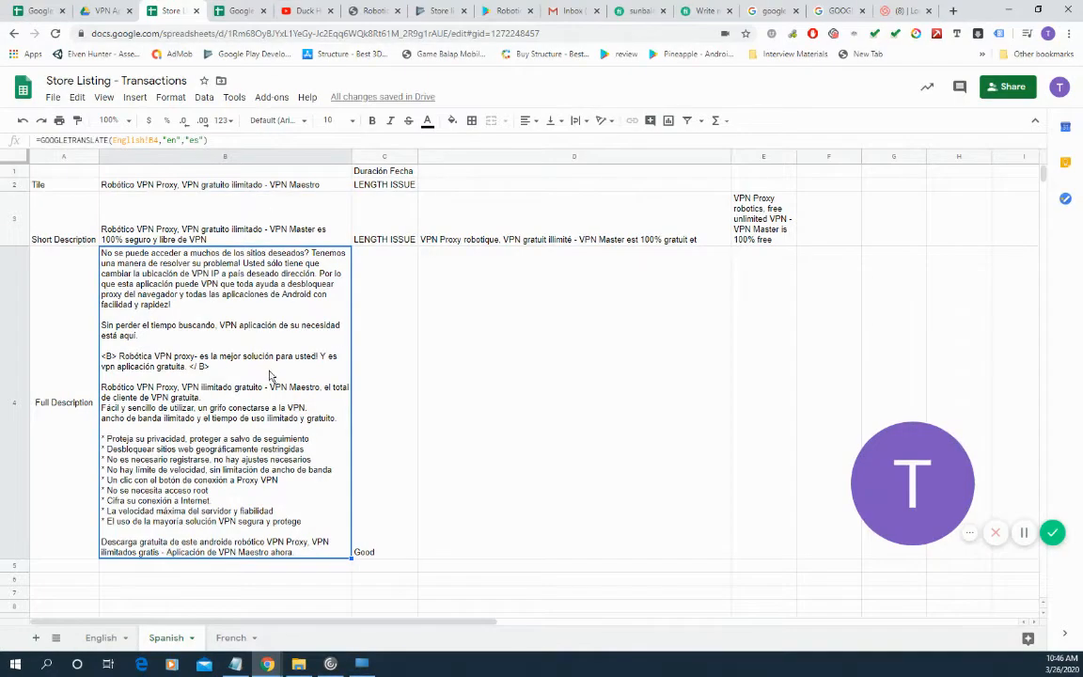
{"action": "left_click", "coordinate": [384, 184]}
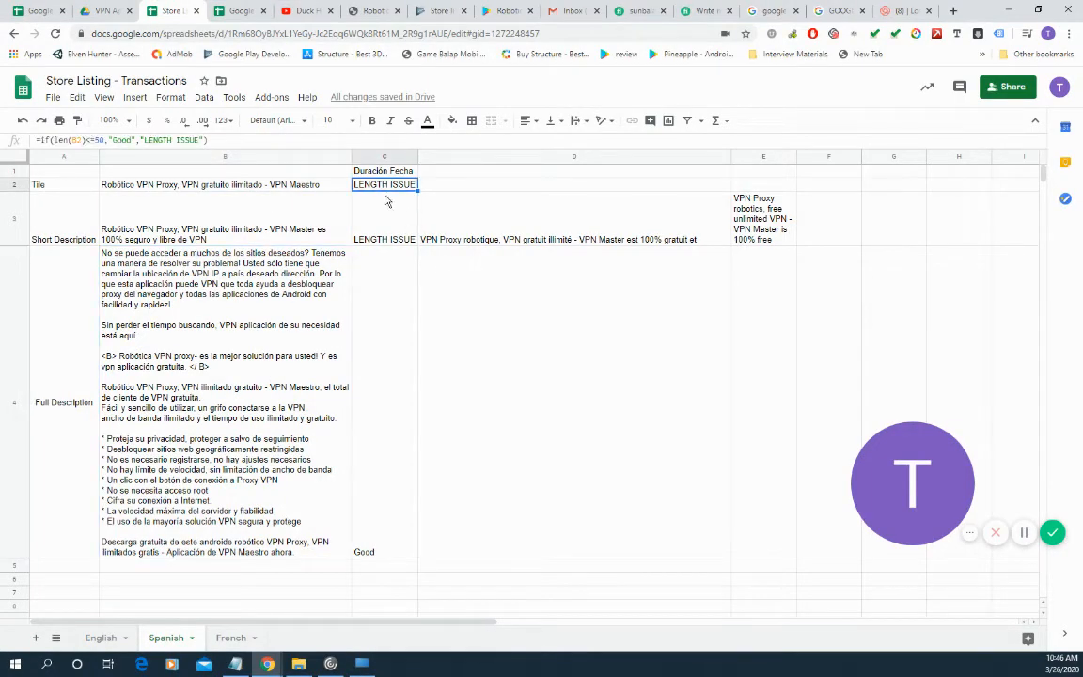
{"action": "left_click", "coordinate": [384, 218]}
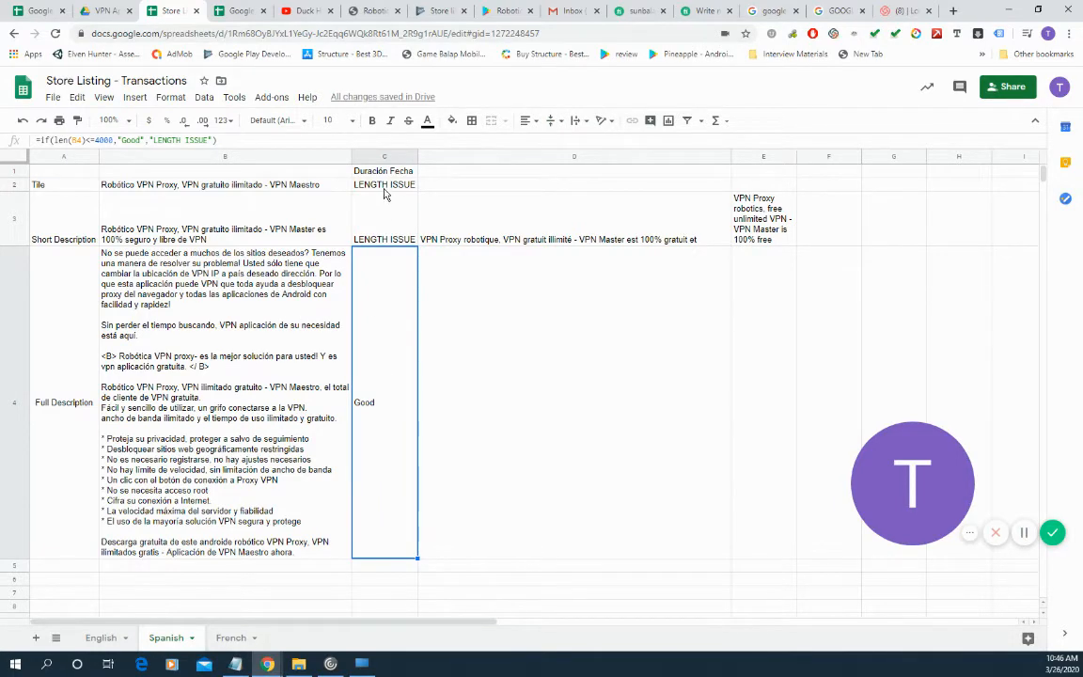
{"action": "mouse_move", "coordinate": [294, 276]}
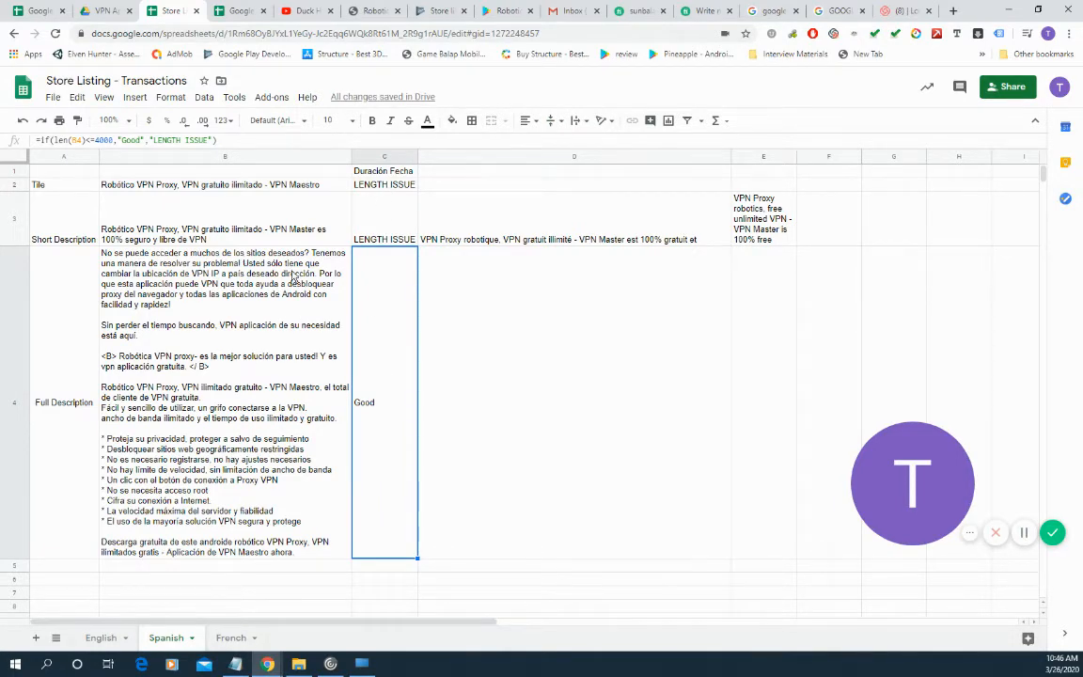
{"action": "left_click", "coordinate": [384, 184]}
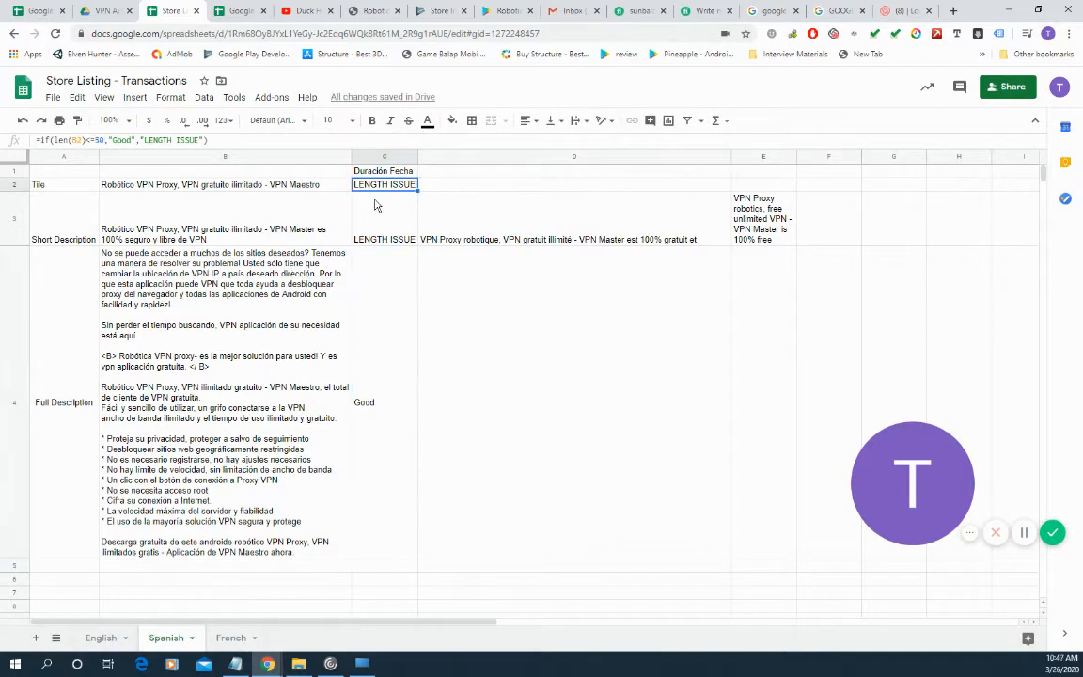
{"action": "left_click", "coordinate": [384, 216]}
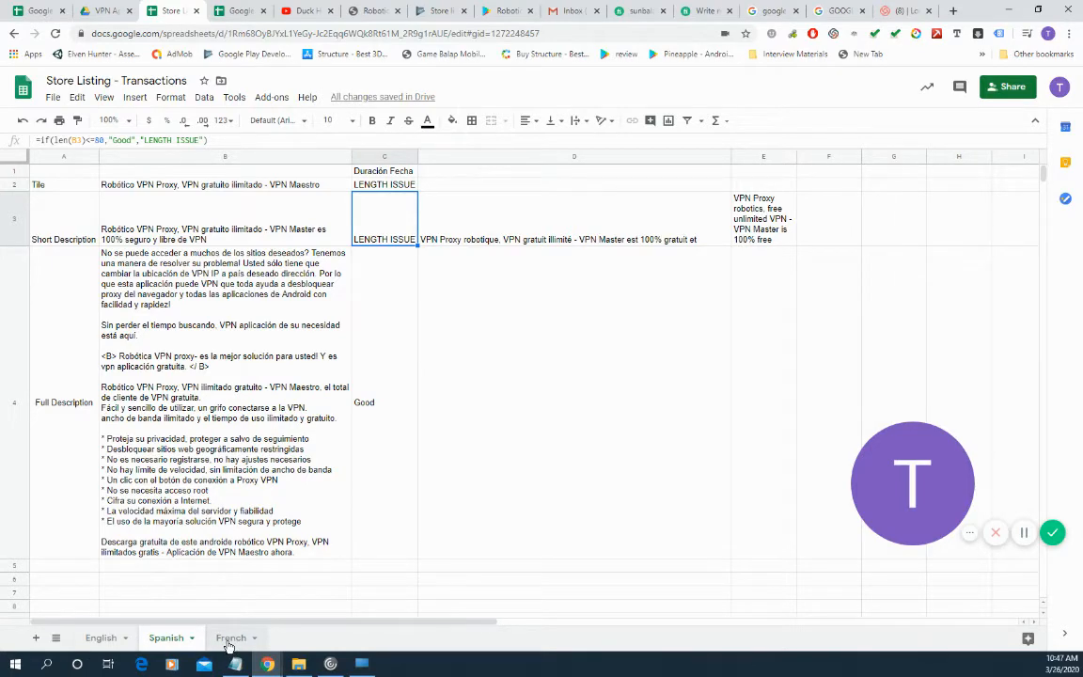
{"action": "left_click", "coordinate": [231, 638]}
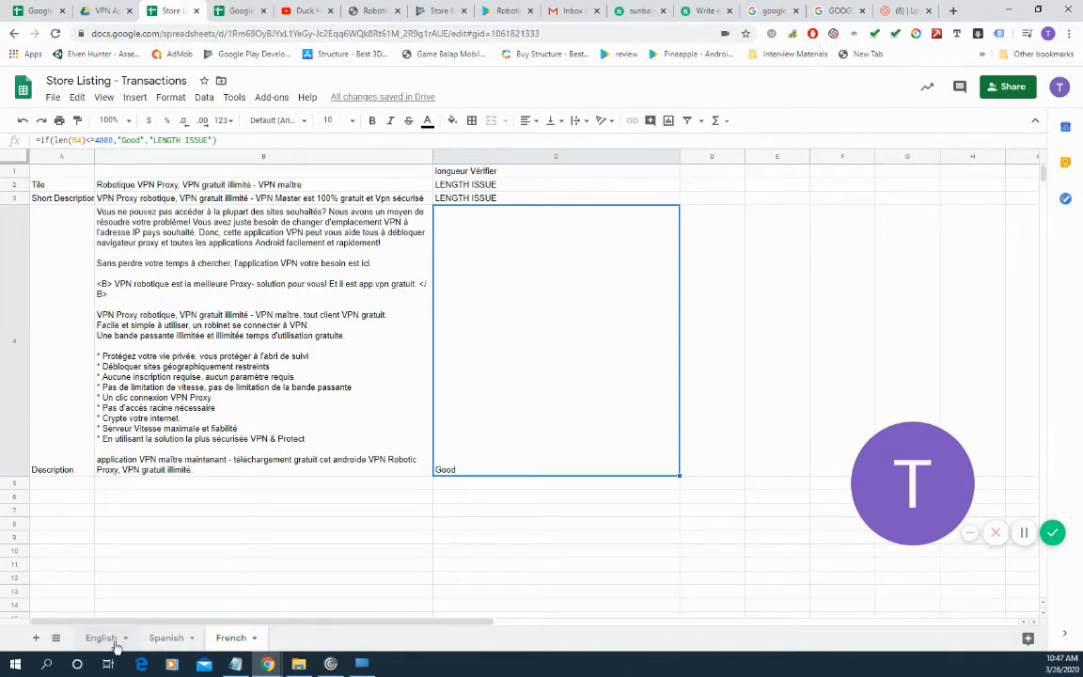
Copy the Spanish listing block A1:C4 into the French sheet
{"action": "left_click", "coordinate": [101, 637]}
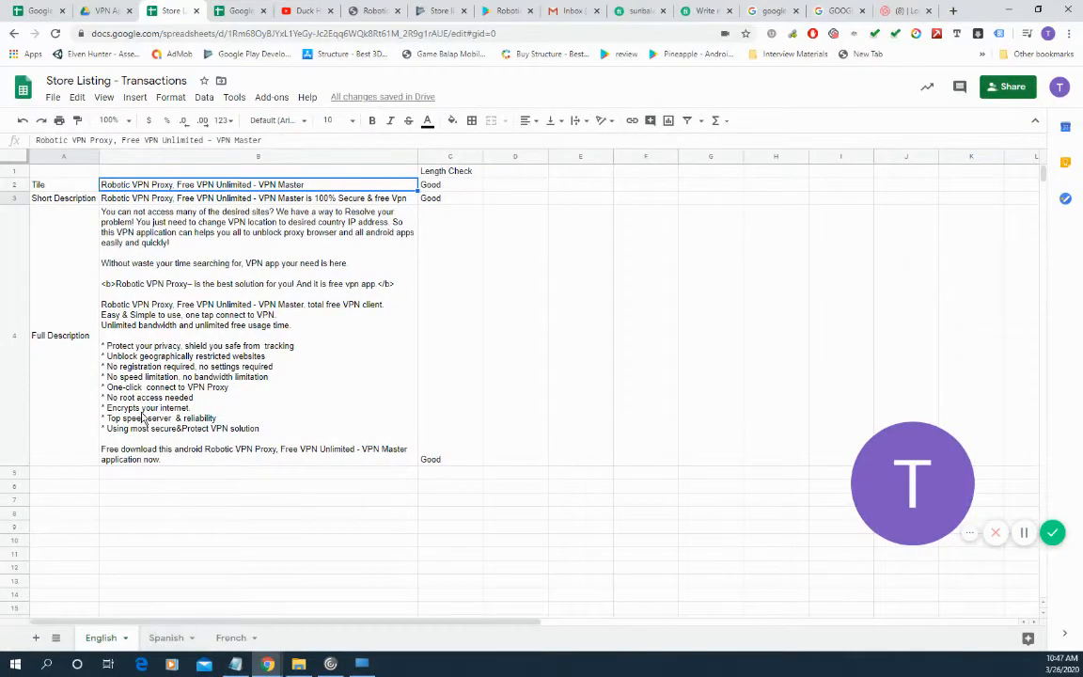
{"action": "left_click", "coordinate": [165, 638]}
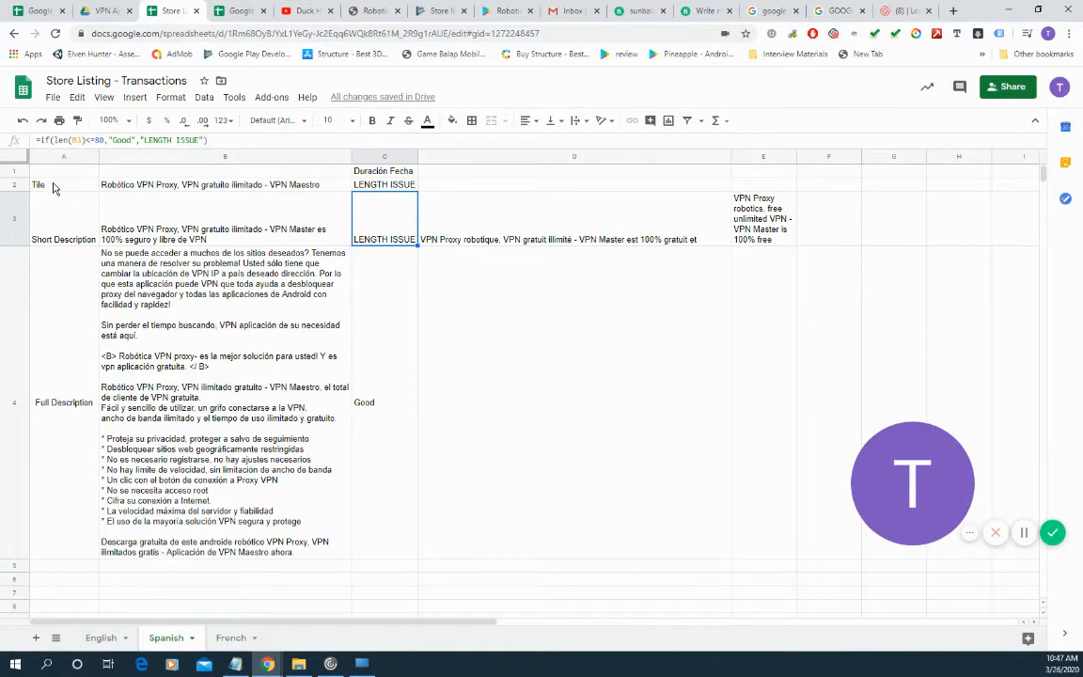
{"action": "left_click", "coordinate": [63, 171]}
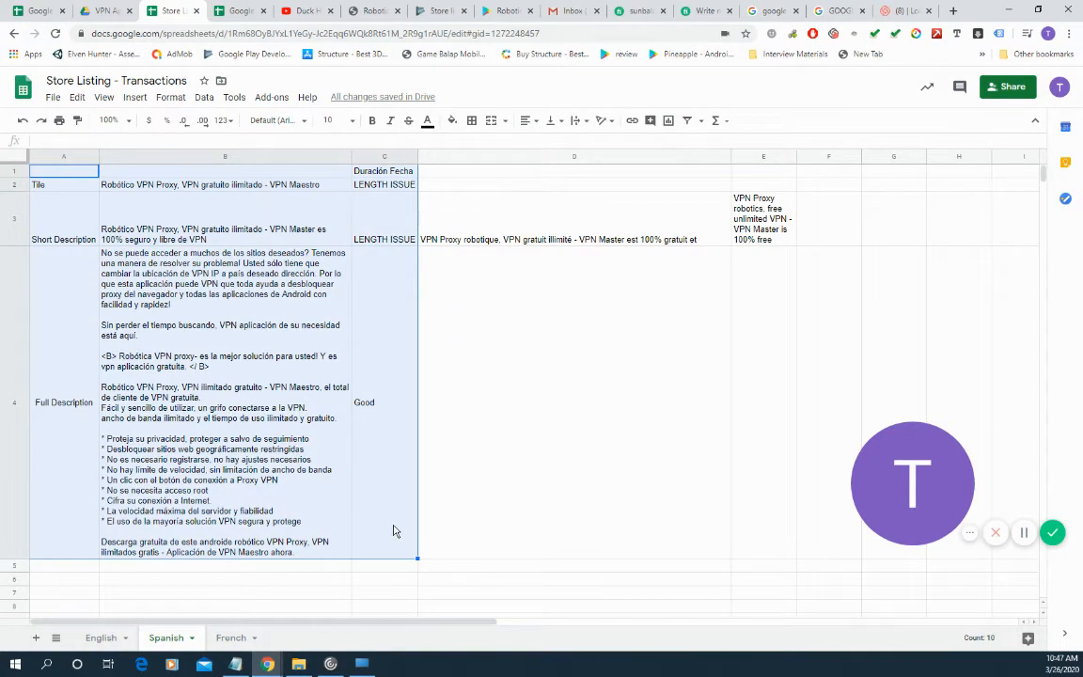
{"action": "left_click", "coordinate": [231, 638]}
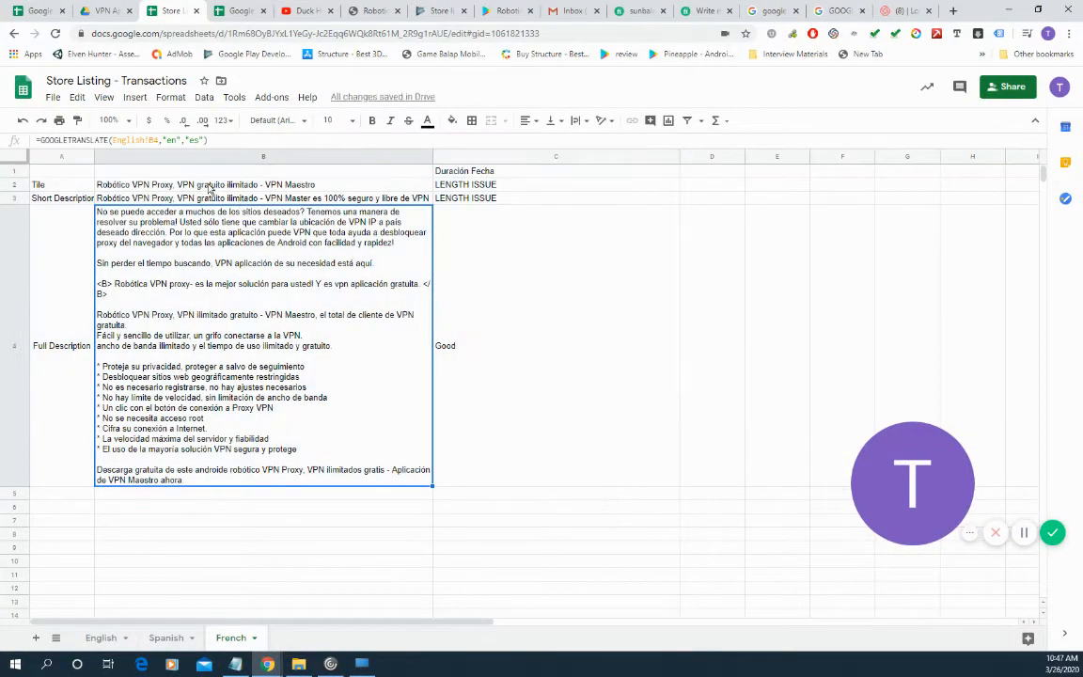
Retarget the French title and descriptions to "fr" and translate the C1 header to "en"
{"action": "left_click", "coordinate": [263, 185]}
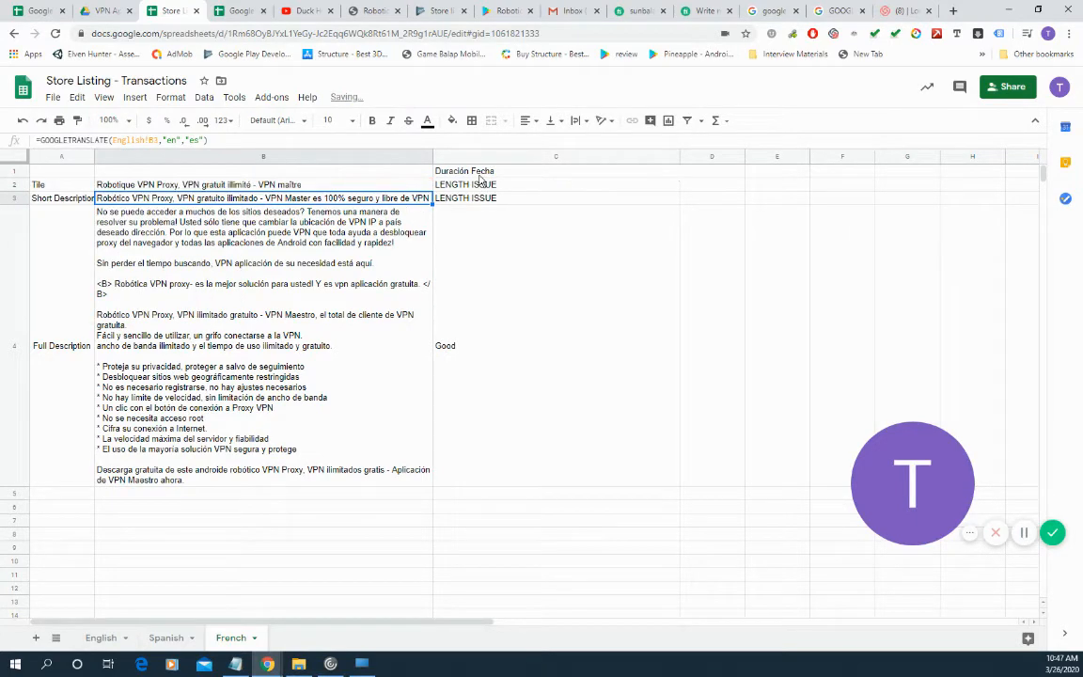
{"action": "left_click", "coordinate": [555, 171]}
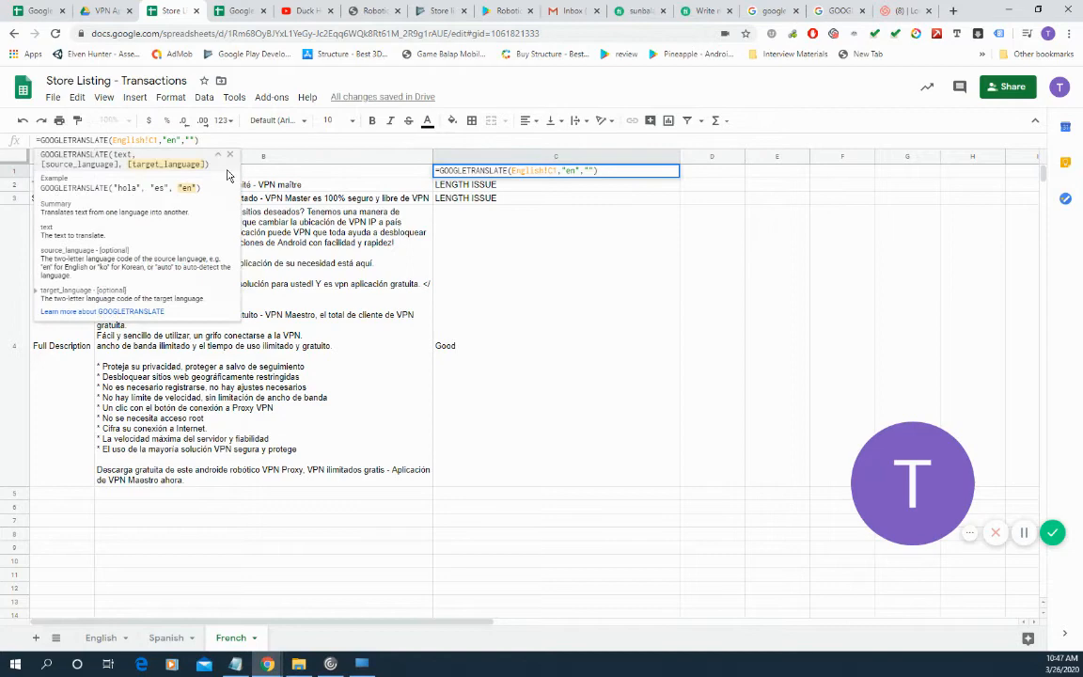
{"action": "type", "text": "en"}
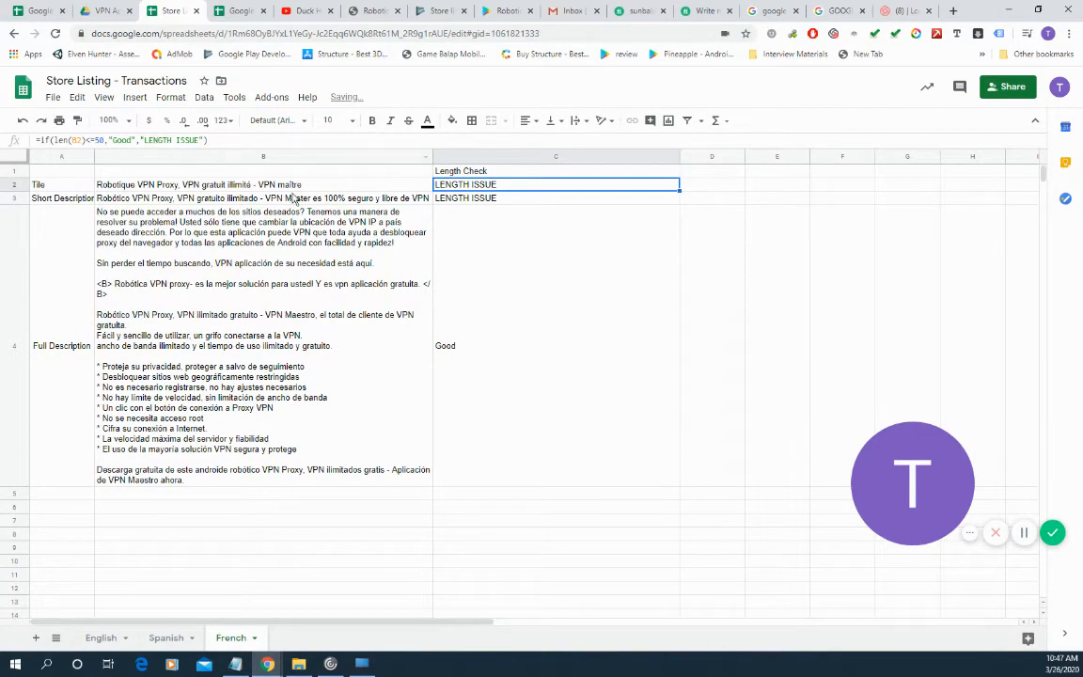
{"action": "left_click", "coordinate": [263, 184]}
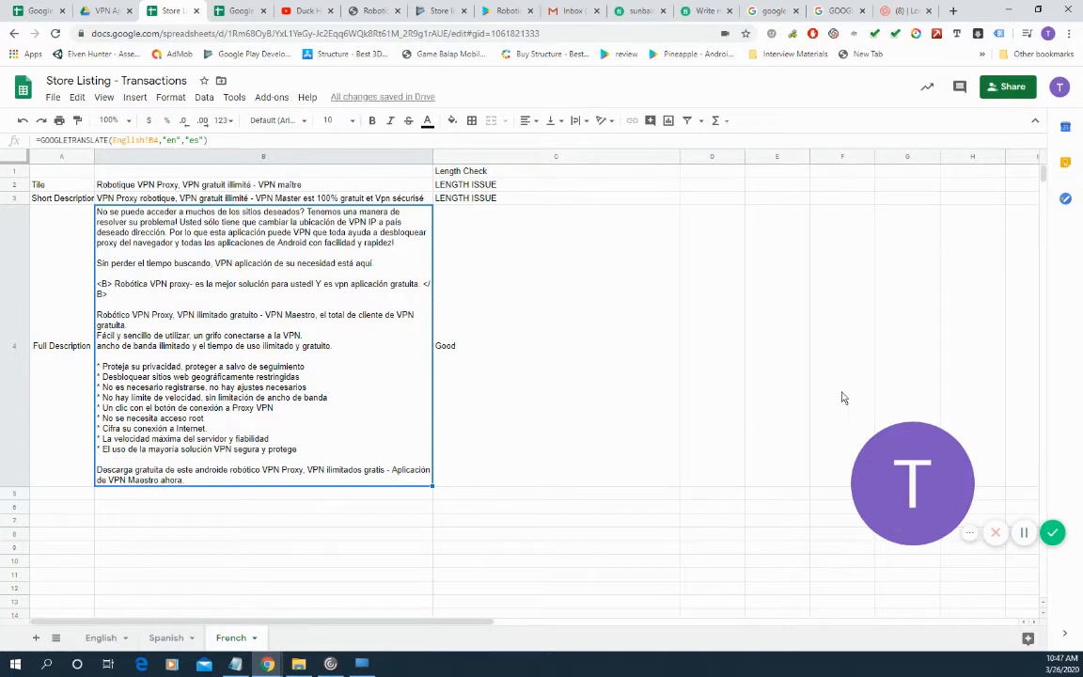
{"action": "mouse_move", "coordinate": [804, 533]}
{"action": "type", "text": "fr"}
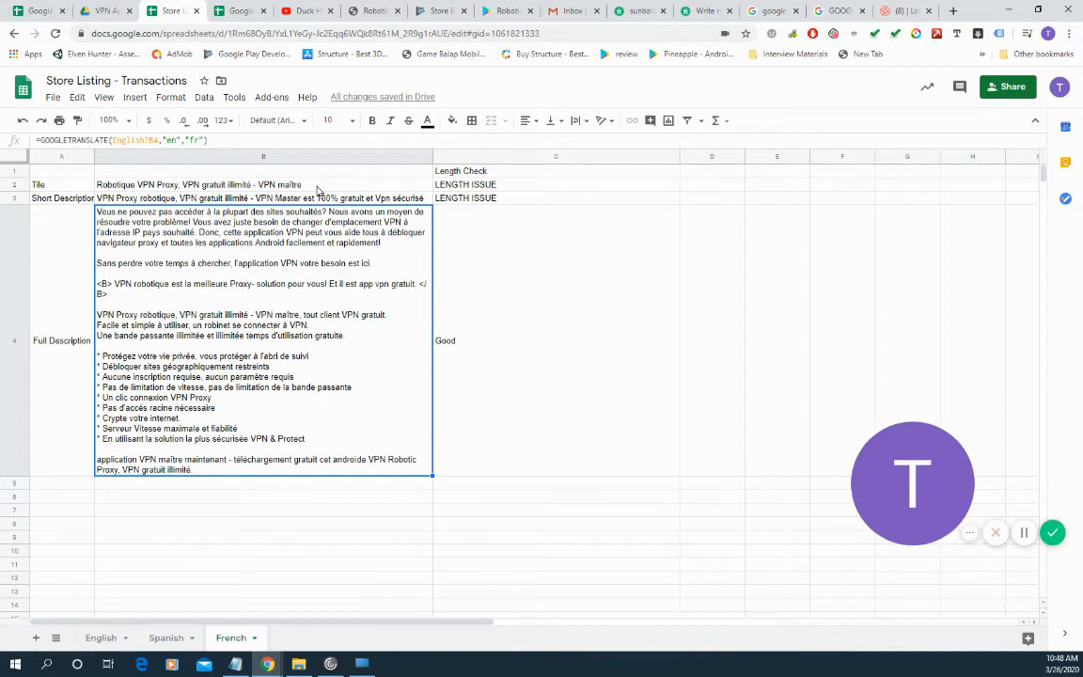
{"action": "left_click", "coordinate": [264, 185]}
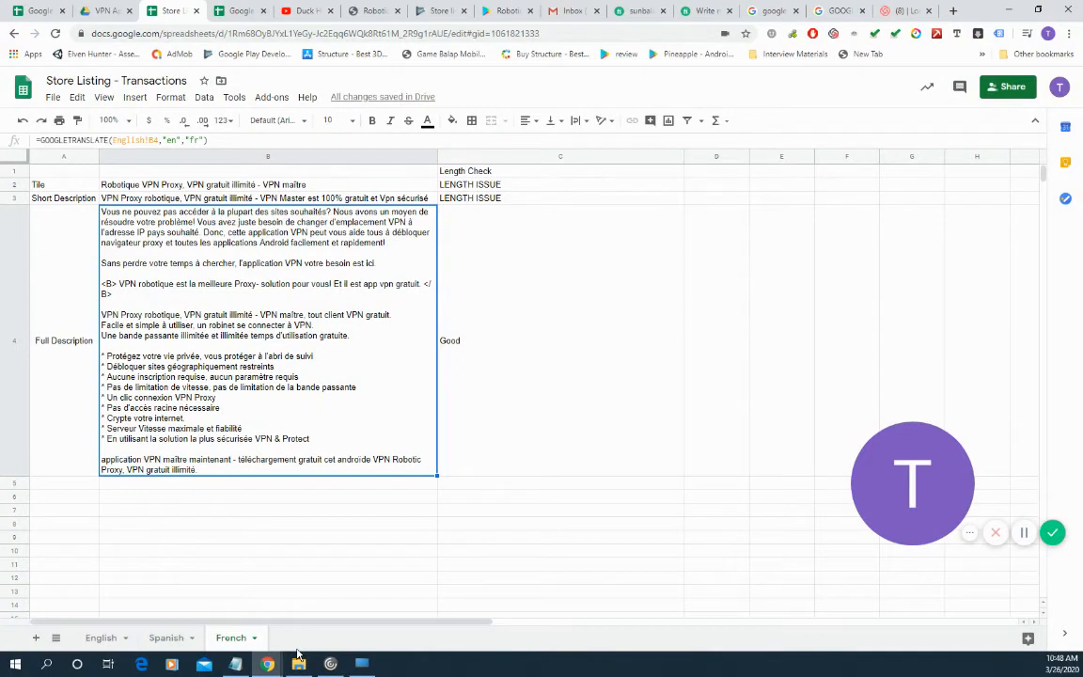
{"action": "mouse_move", "coordinate": [508, 454]}
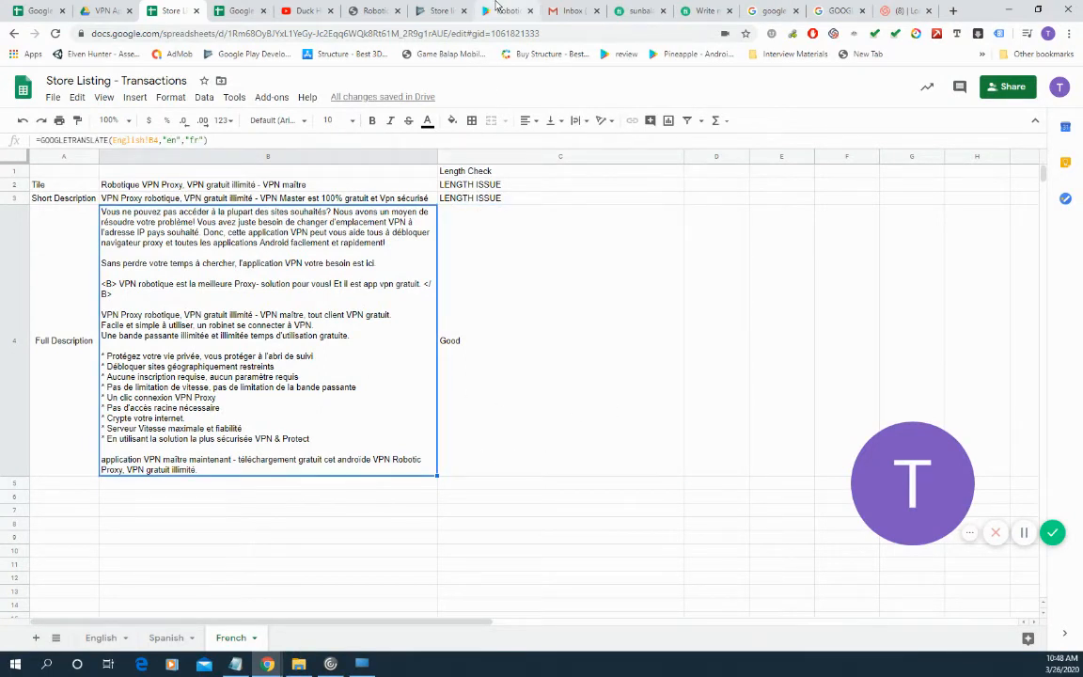
From the Play Console store listing, choose 'Add your own translation text'
{"action": "left_click", "coordinate": [442, 11]}
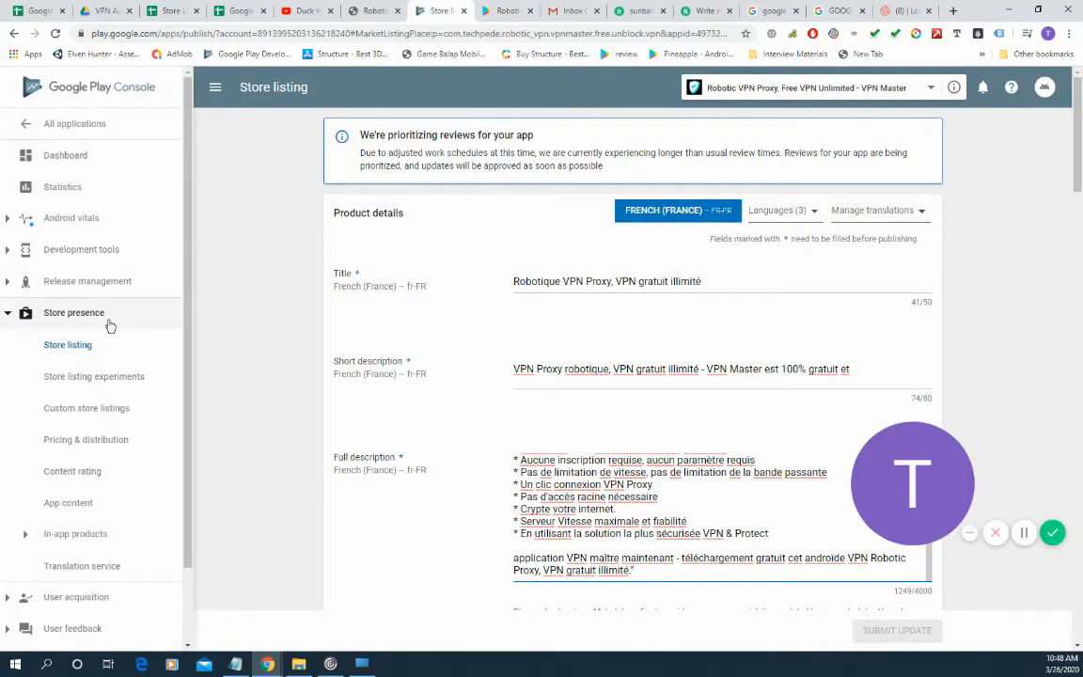
{"action": "mouse_move", "coordinate": [912, 201]}
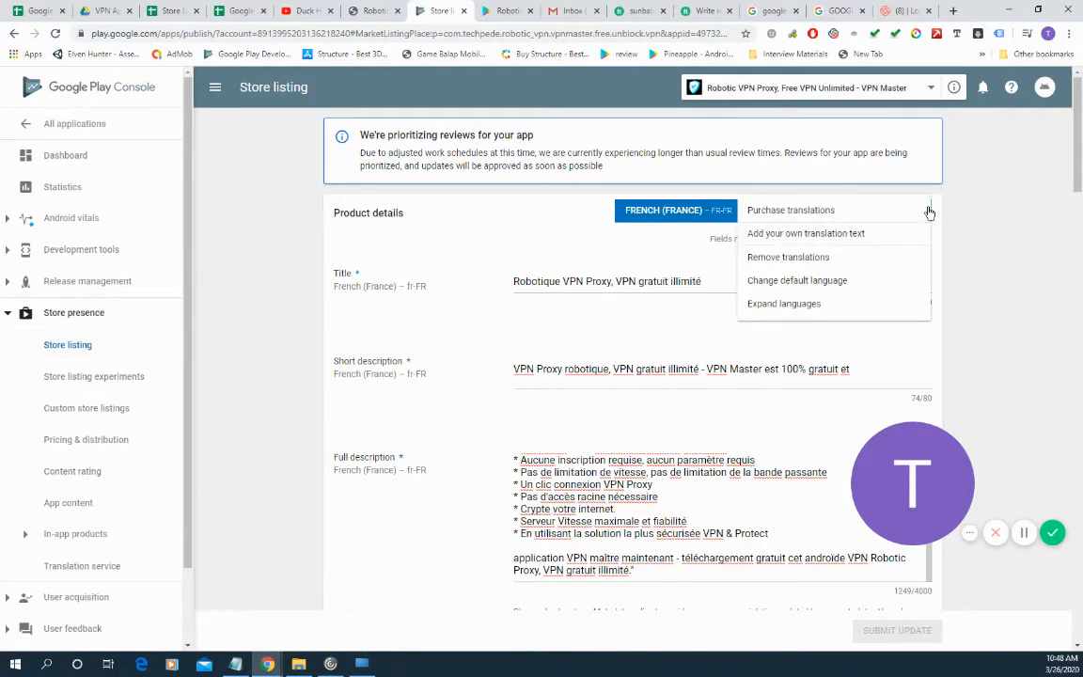
{"action": "mouse_move", "coordinate": [841, 233]}
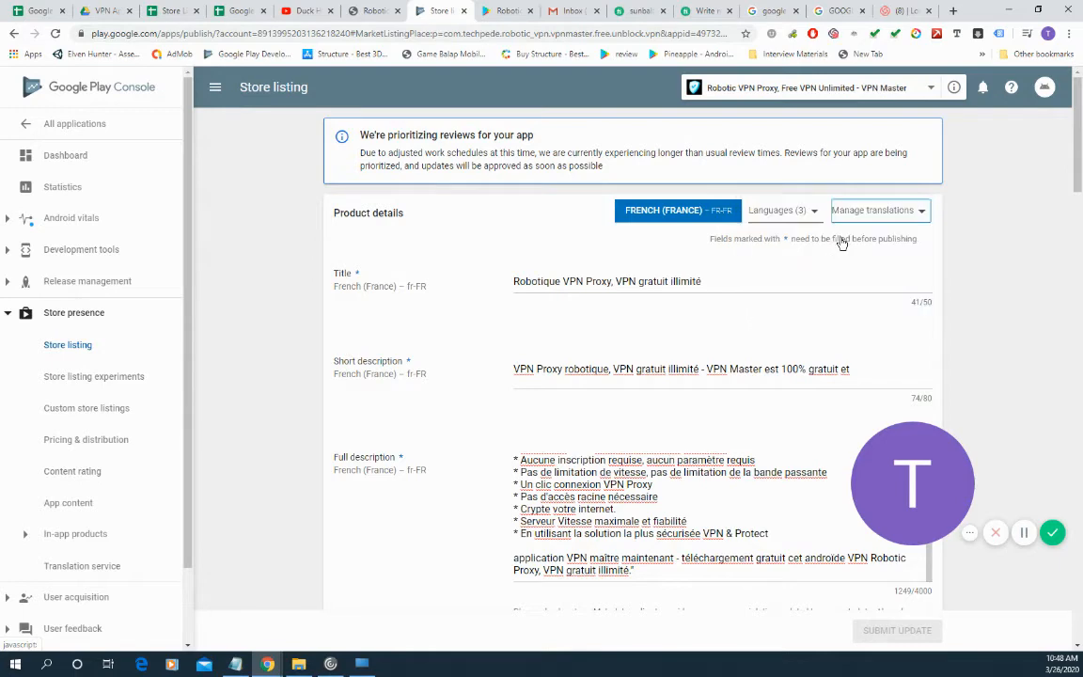
{"action": "left_click", "coordinate": [875, 210]}
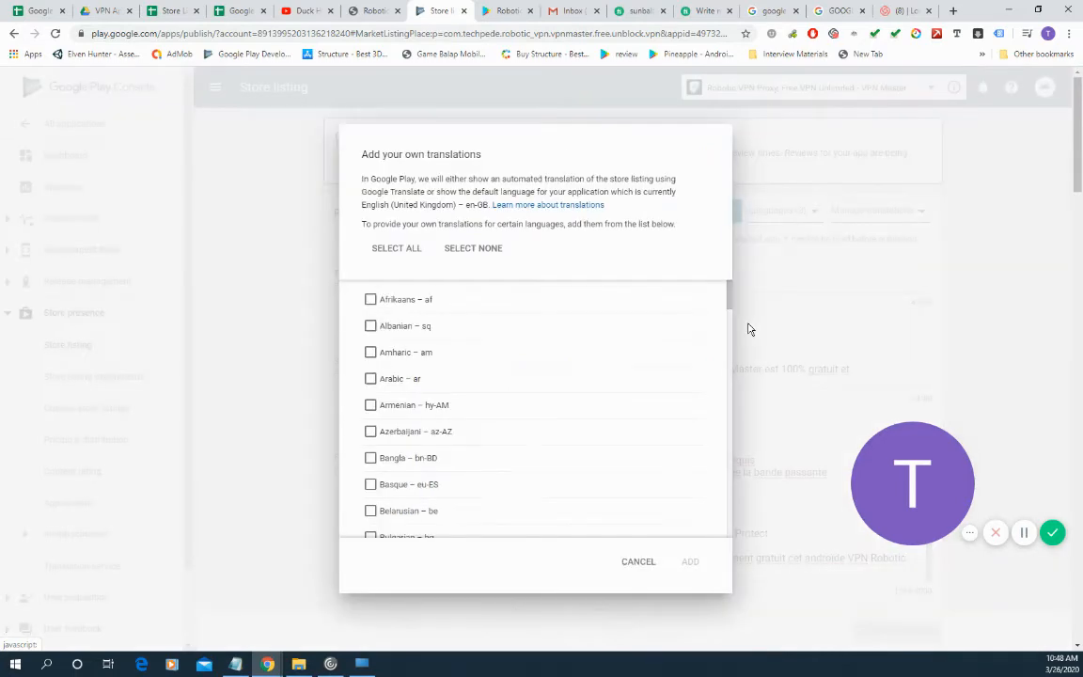
Find Czech – cs-CZ in the language list, tick it and add it
{"action": "scroll", "scroll_direction": "down", "scroll_amount": 3}
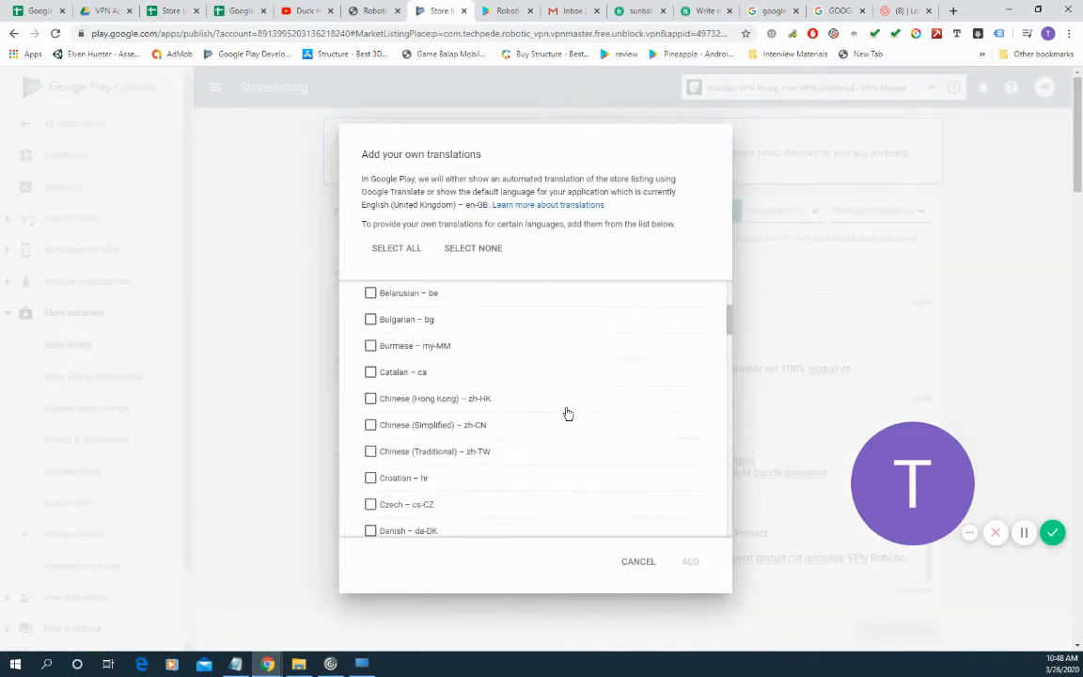
{"action": "scroll", "scroll_direction": "down", "scroll_amount": 3}
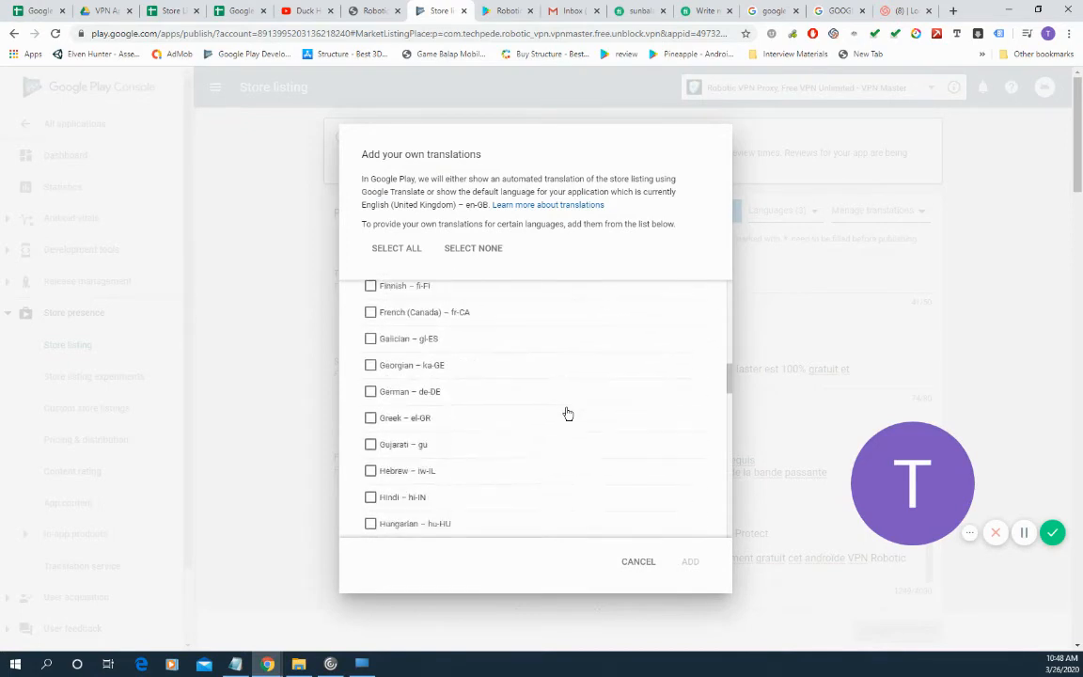
{"action": "scroll", "scroll_direction": "down", "scroll_amount": 3}
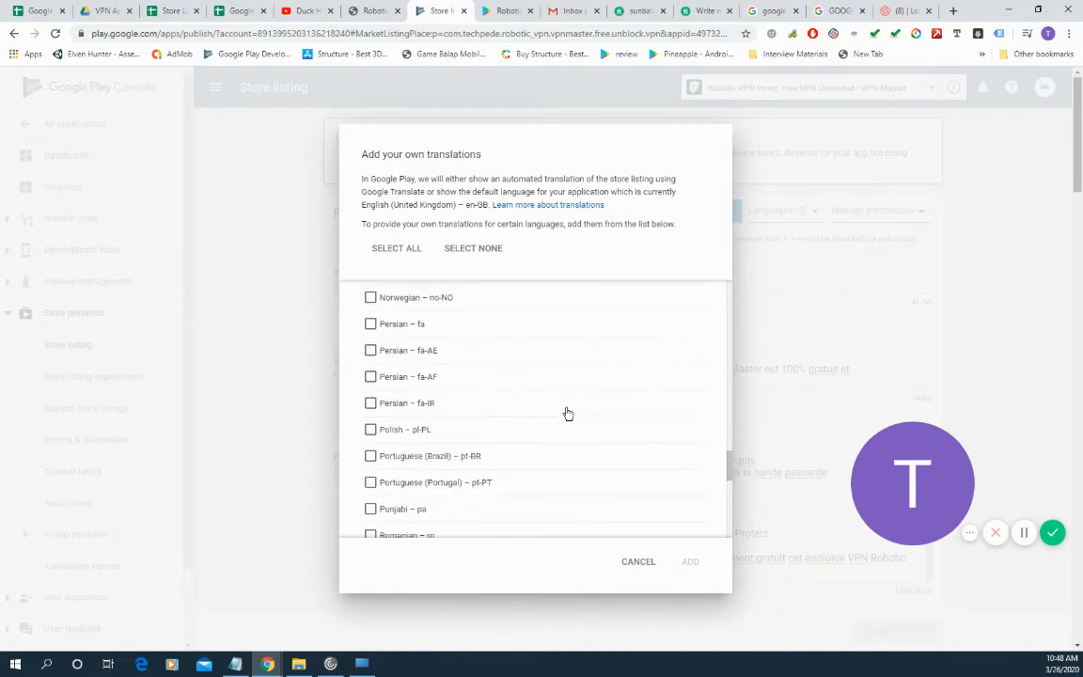
{"action": "scroll", "scroll_direction": "down", "scroll_amount": 3}
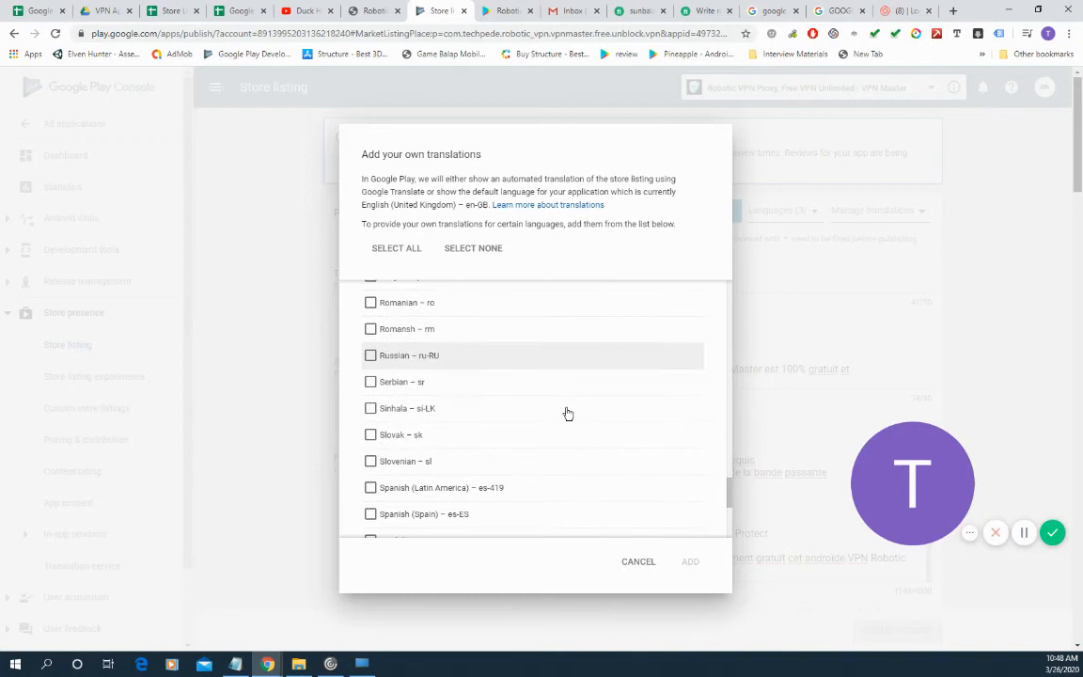
{"action": "scroll", "scroll_direction": "up", "scroll_amount": 3}
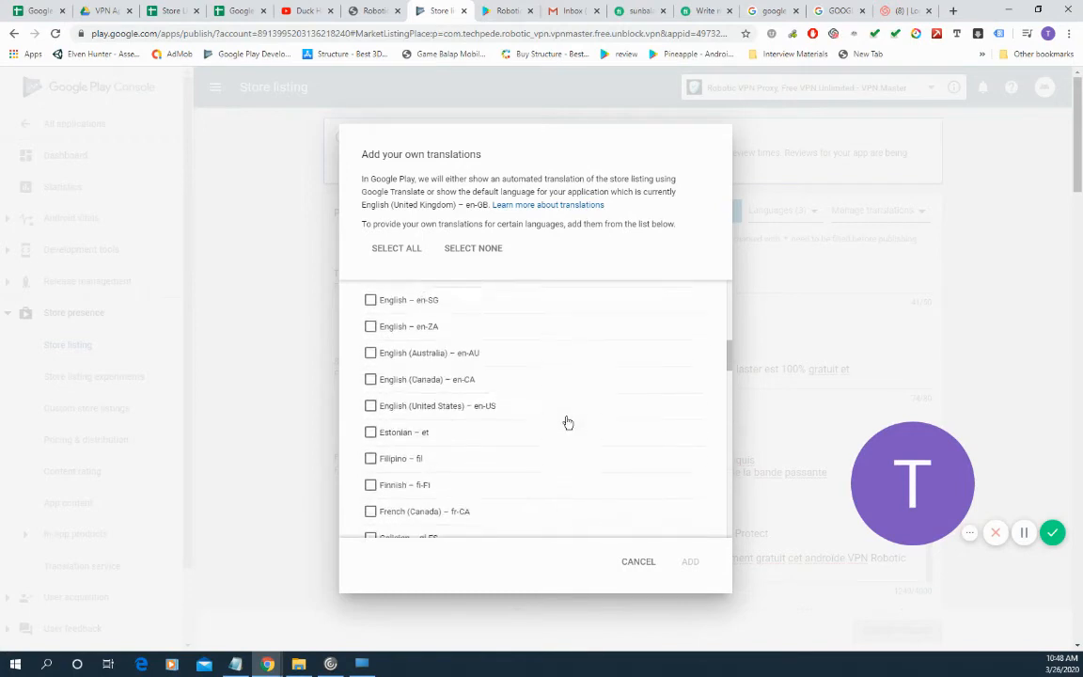
{"action": "scroll", "scroll_direction": "up", "scroll_amount": 3}
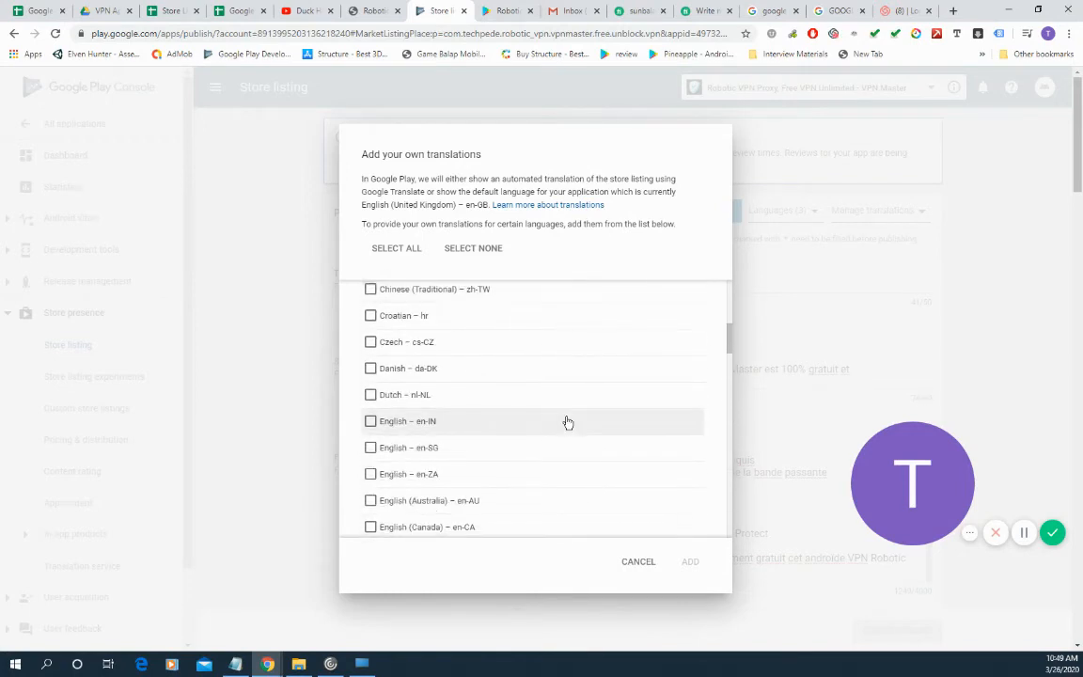
{"action": "left_click", "coordinate": [371, 341]}
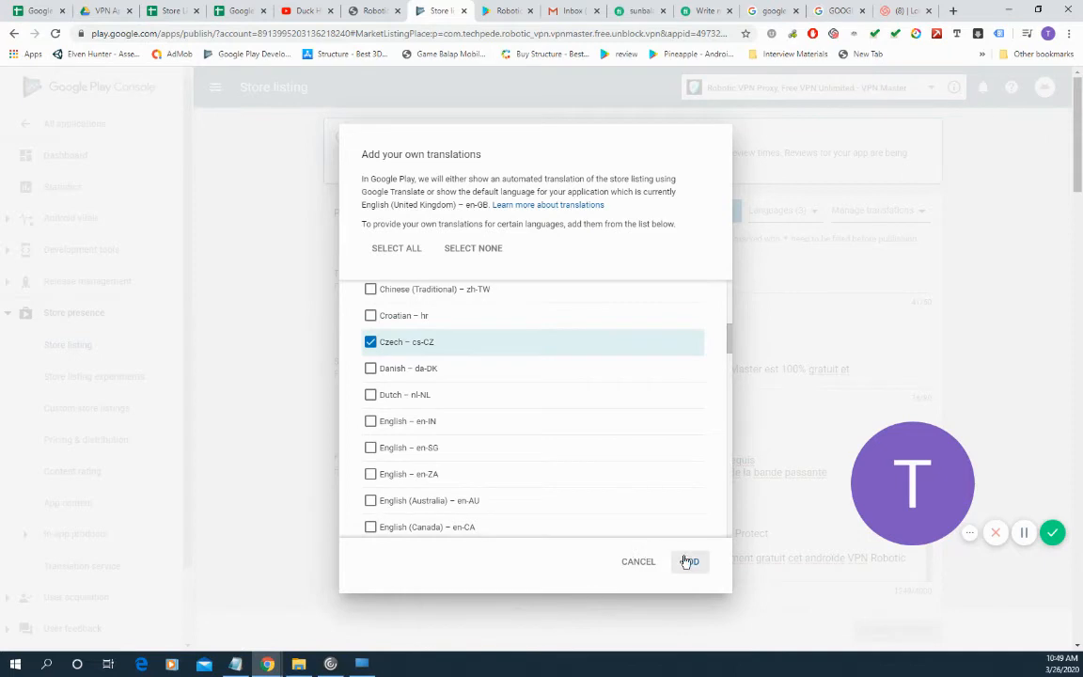
{"action": "left_click", "coordinate": [690, 562]}
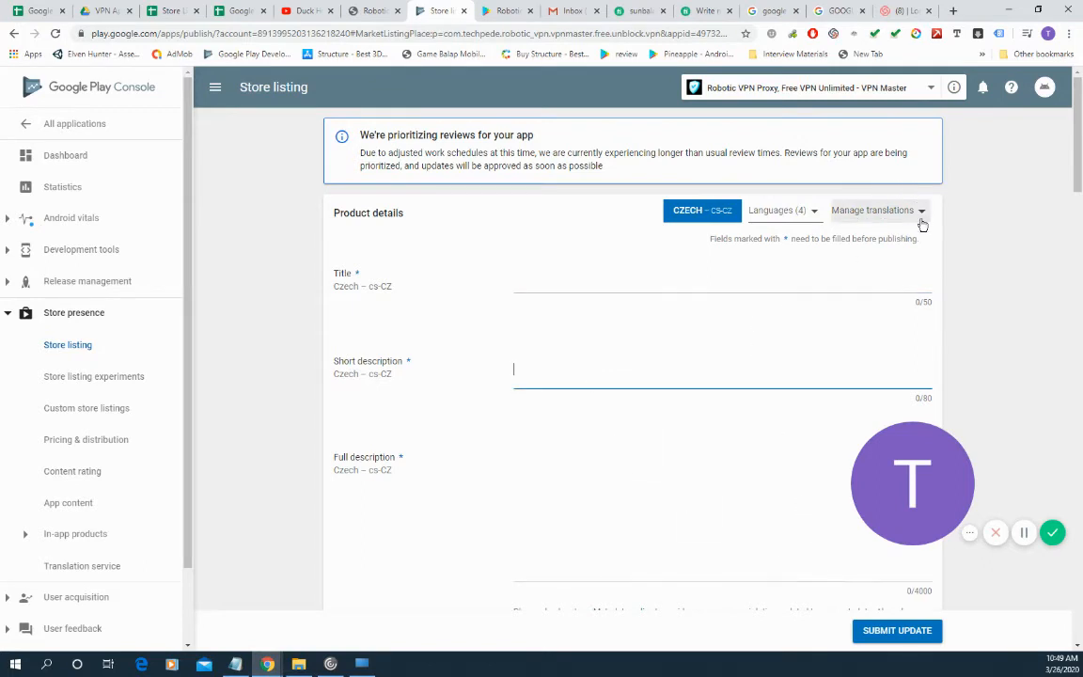
Remove the Czech (cs-CZ) translation through Manage translations > Remove translations
{"action": "left_click", "coordinate": [876, 209]}
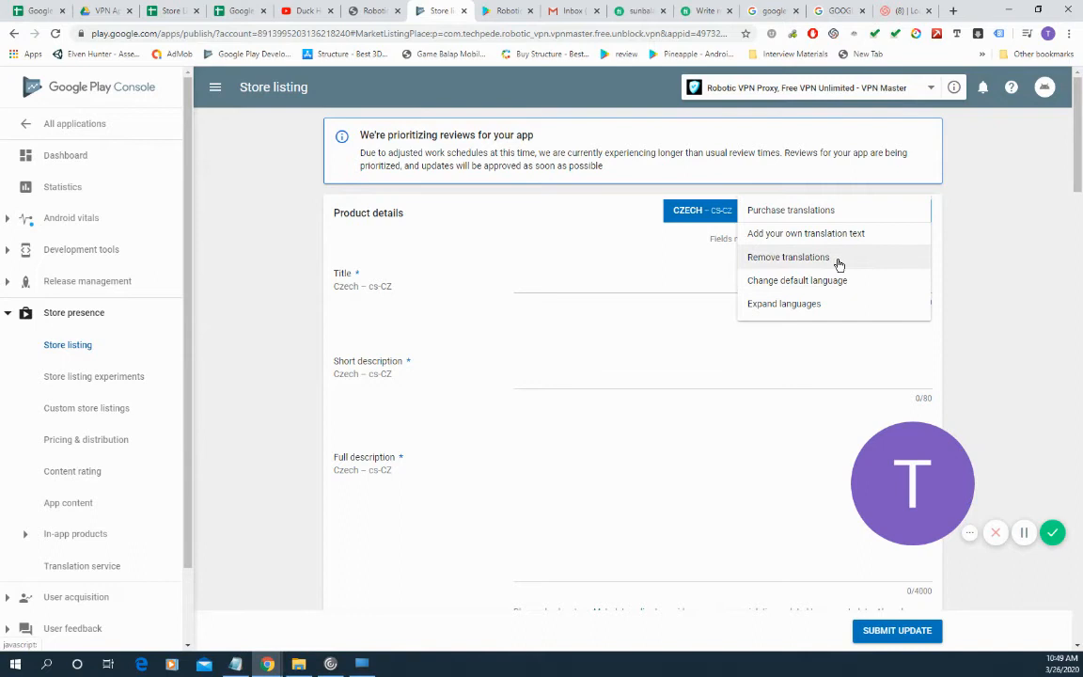
{"action": "left_click", "coordinate": [788, 257]}
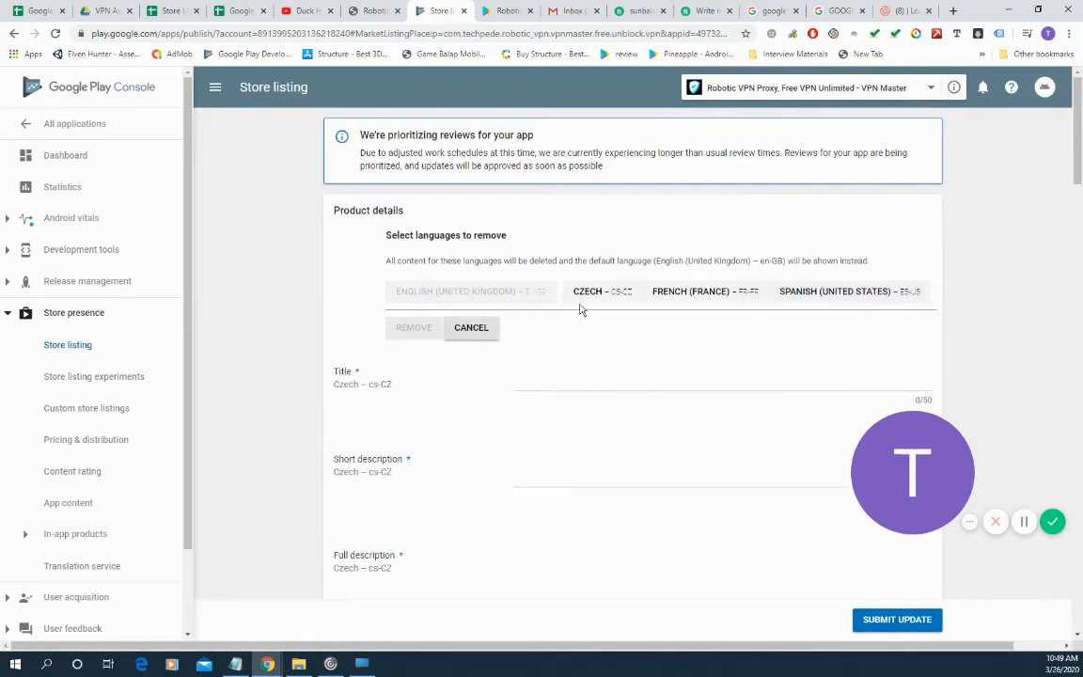
{"action": "left_click", "coordinate": [471, 327]}
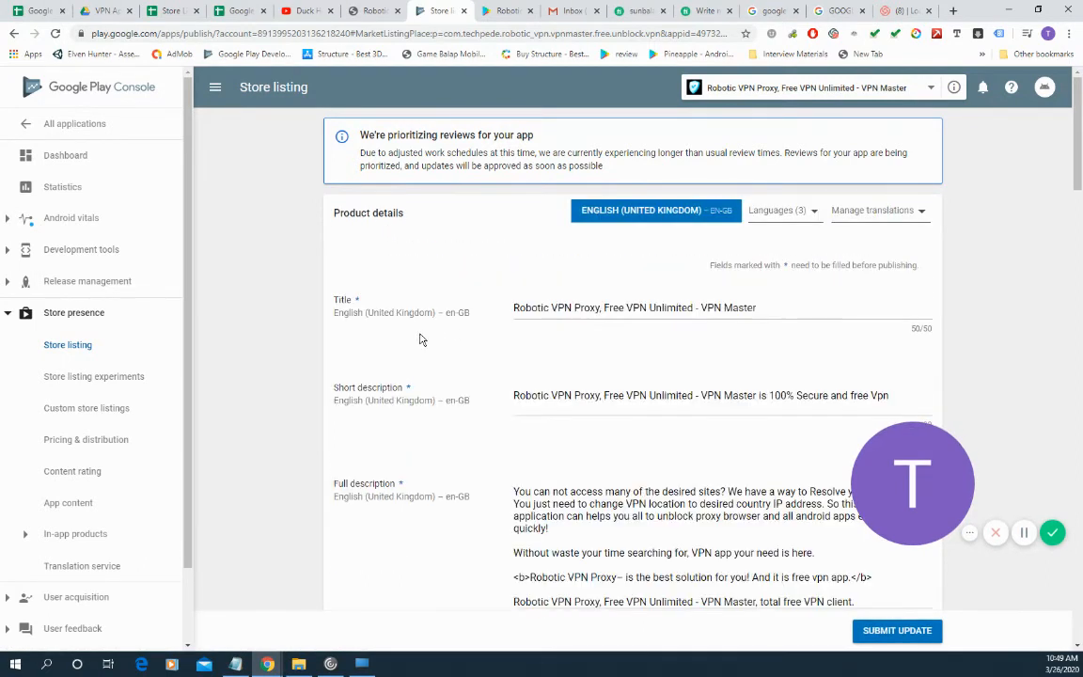
{"action": "mouse_move", "coordinate": [673, 252]}
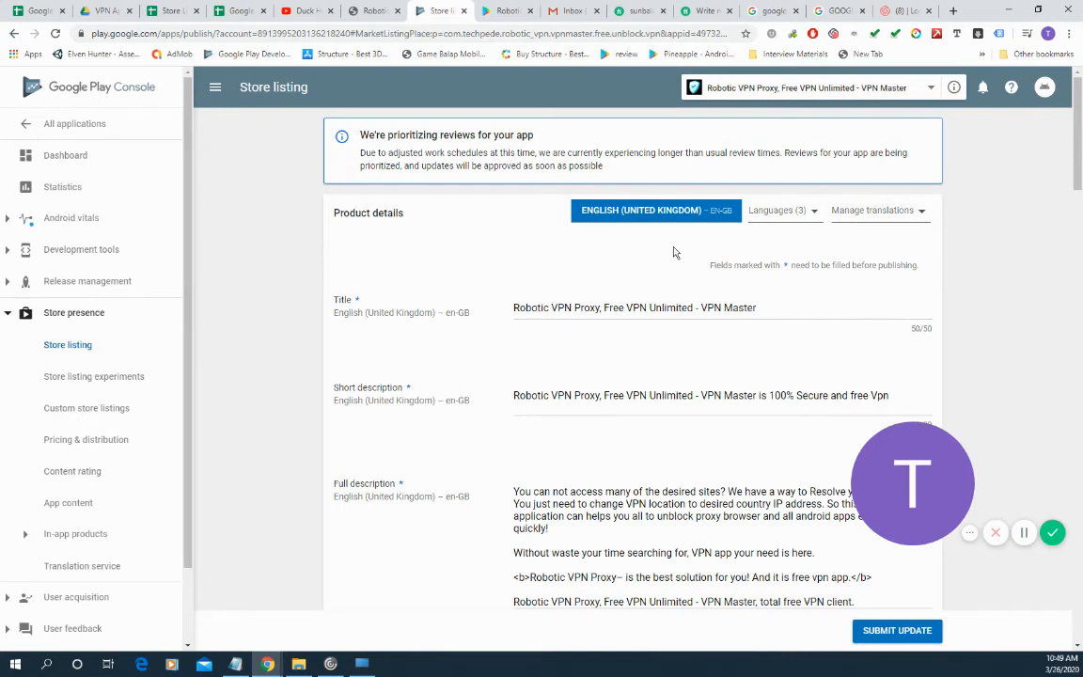
{"action": "mouse_move", "coordinate": [981, 526]}
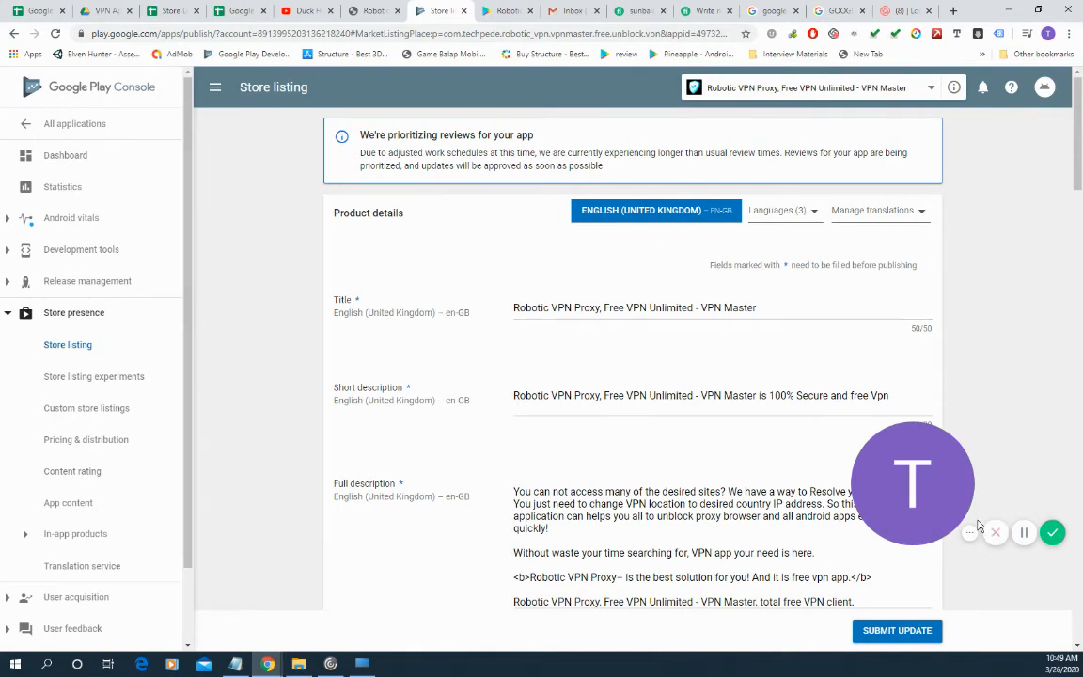
{"action": "mouse_move", "coordinate": [297, 151]}
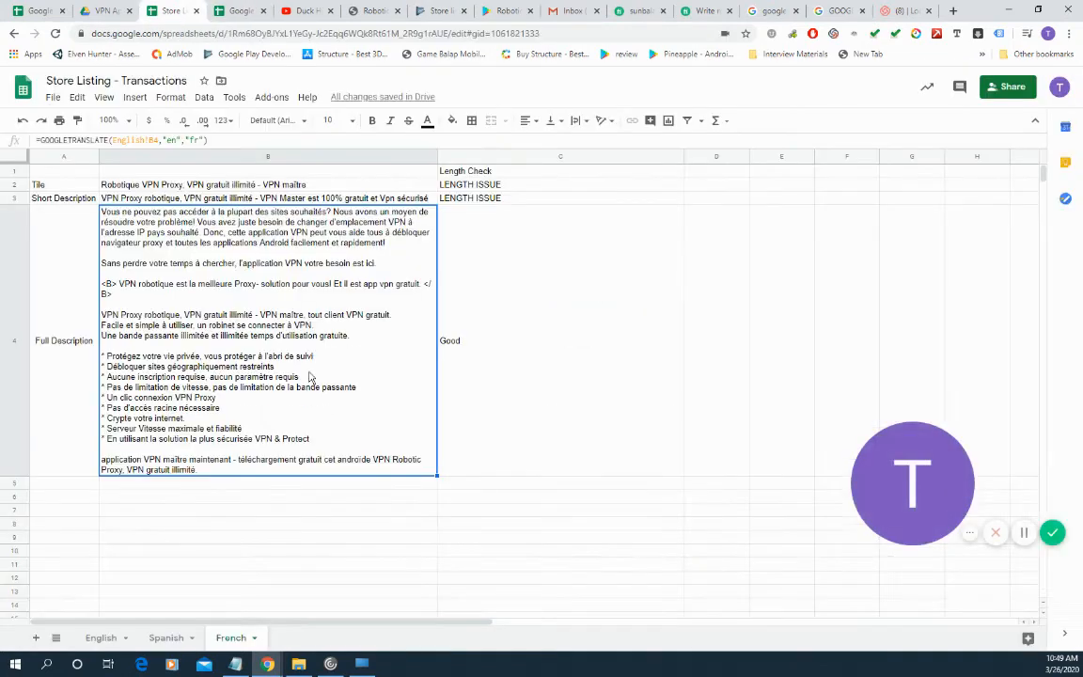
Add an Arabic sheet, copy the French listing into it, and commit the "ar" title formula
{"action": "left_click", "coordinate": [268, 537]}
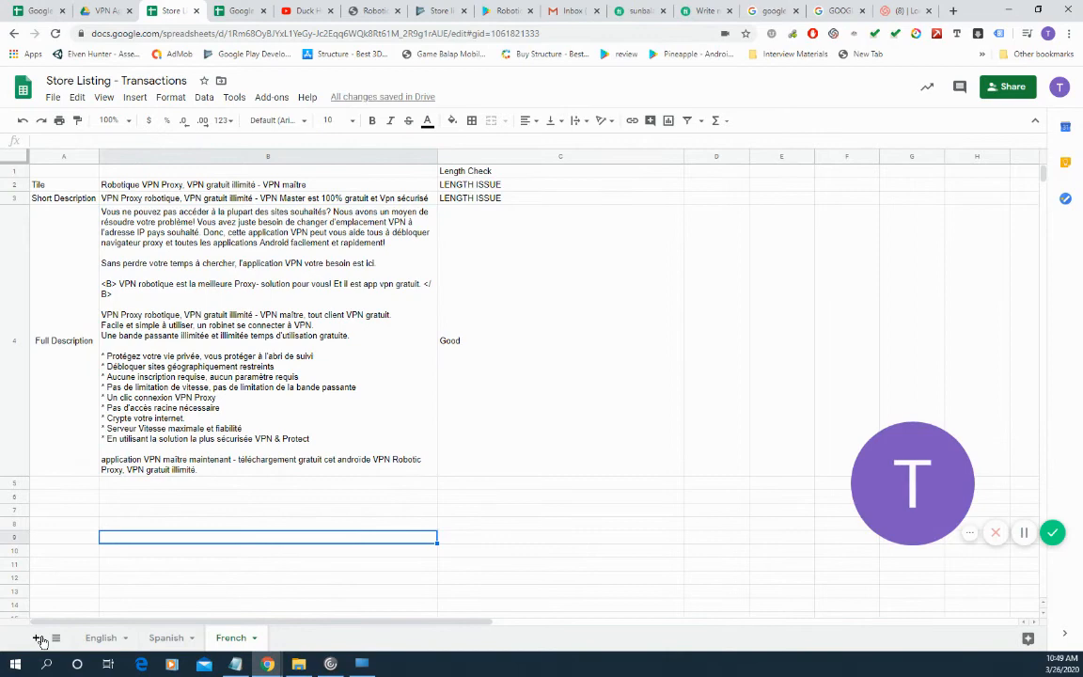
{"action": "left_click", "coordinate": [36, 638]}
{"action": "type", "text": "Arabic"}
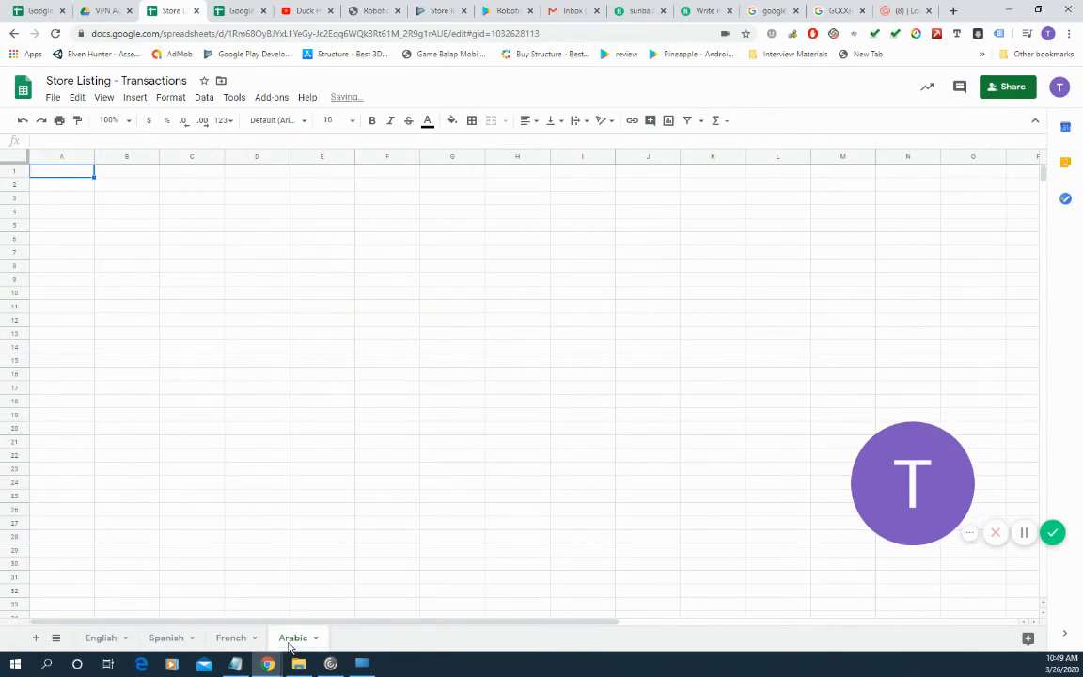
{"action": "left_click", "coordinate": [230, 637]}
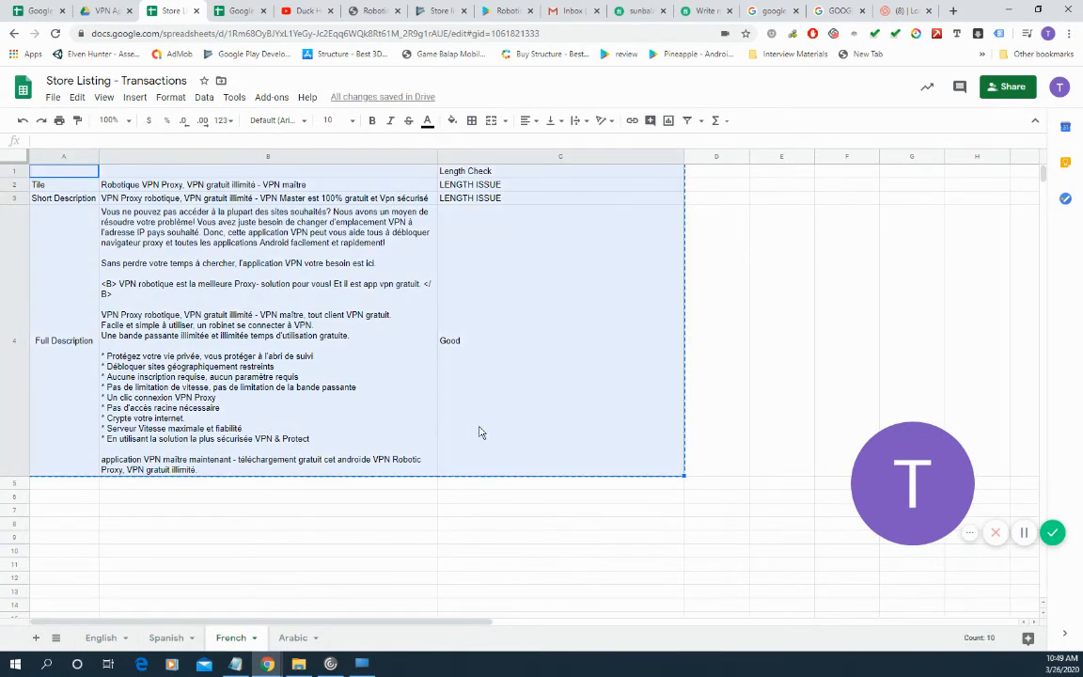
{"action": "left_click", "coordinate": [292, 638]}
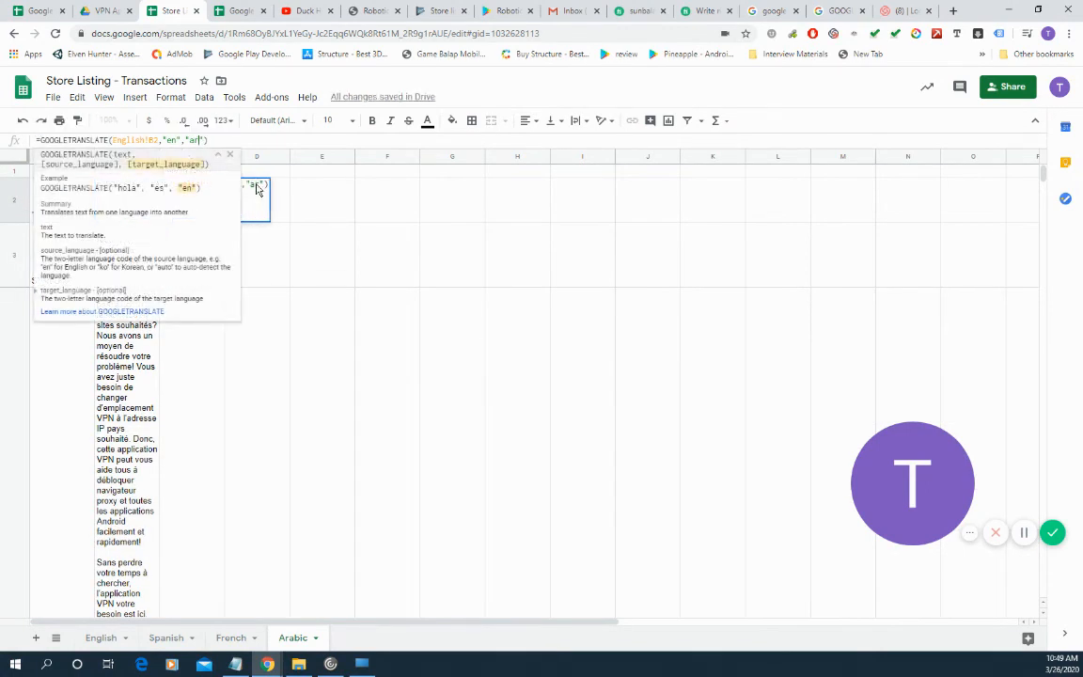
{"action": "key", "text": "Return"}
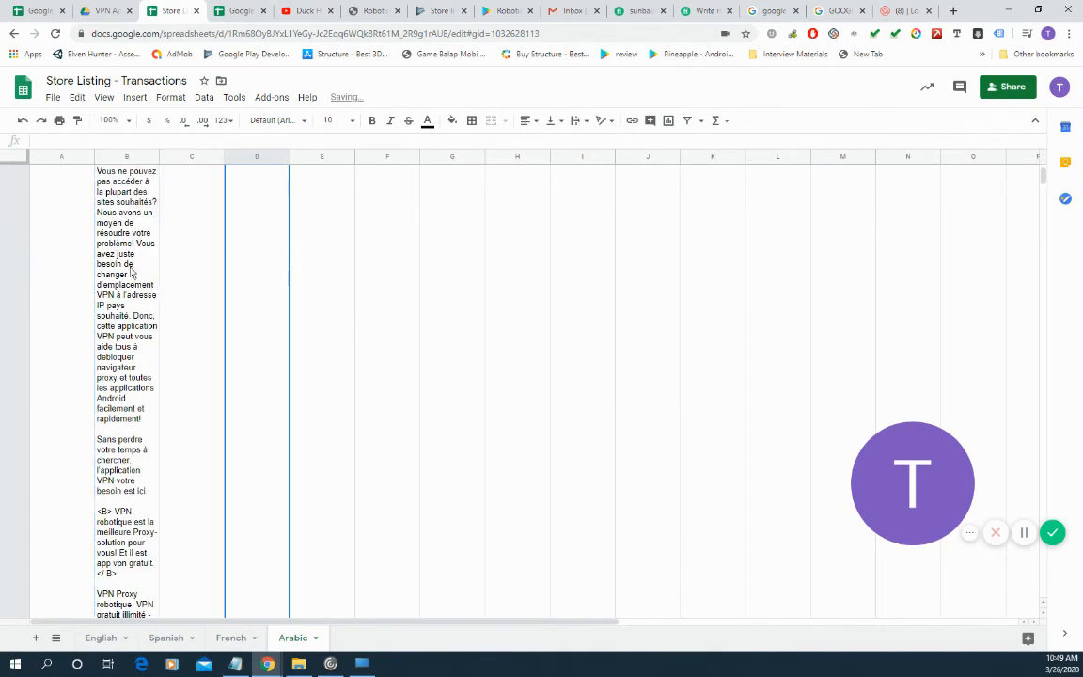
Switch the Arabic tab's title and full description formulas to target "ar", then return to Play Console
{"action": "left_click", "coordinate": [321, 156]}
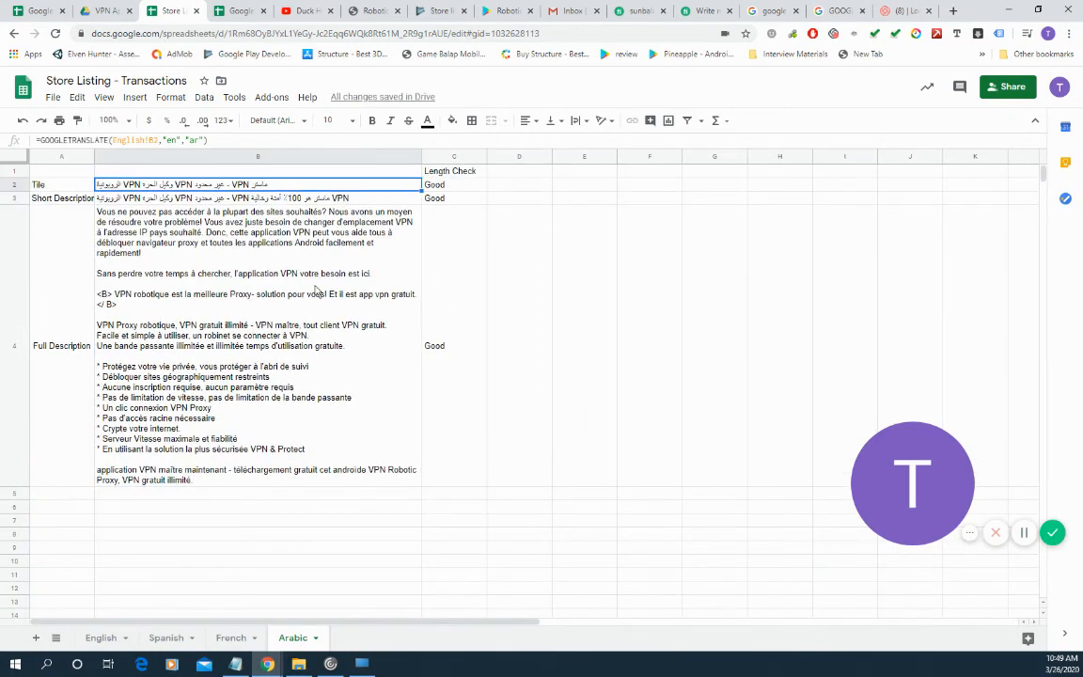
{"action": "left_click", "coordinate": [258, 345]}
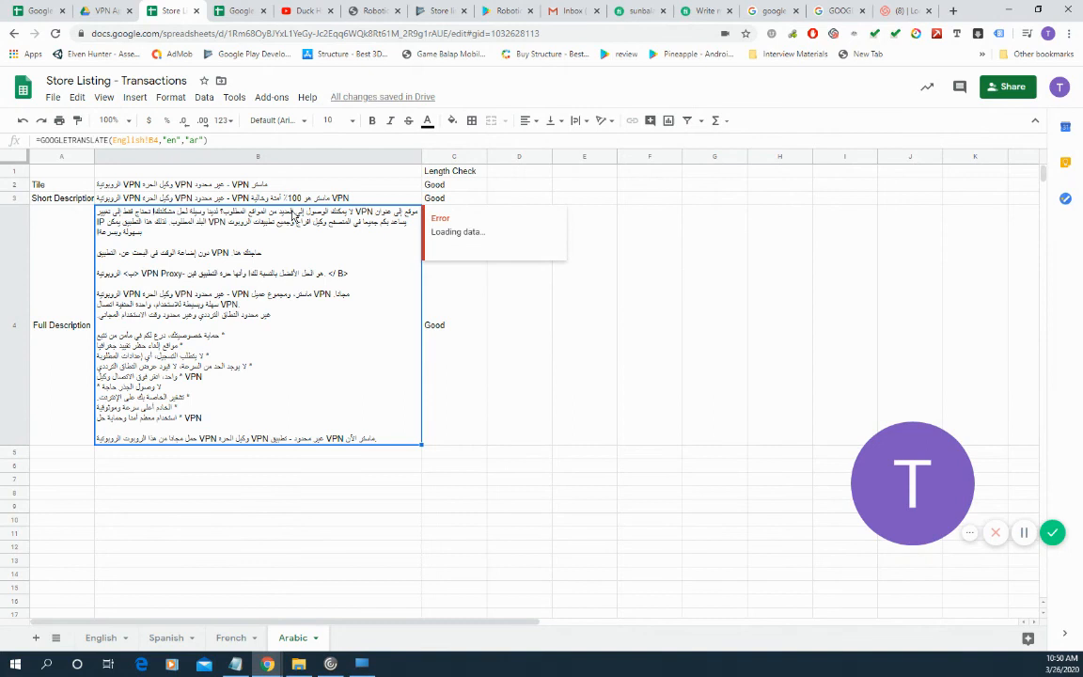
{"action": "mouse_move", "coordinate": [478, 323]}
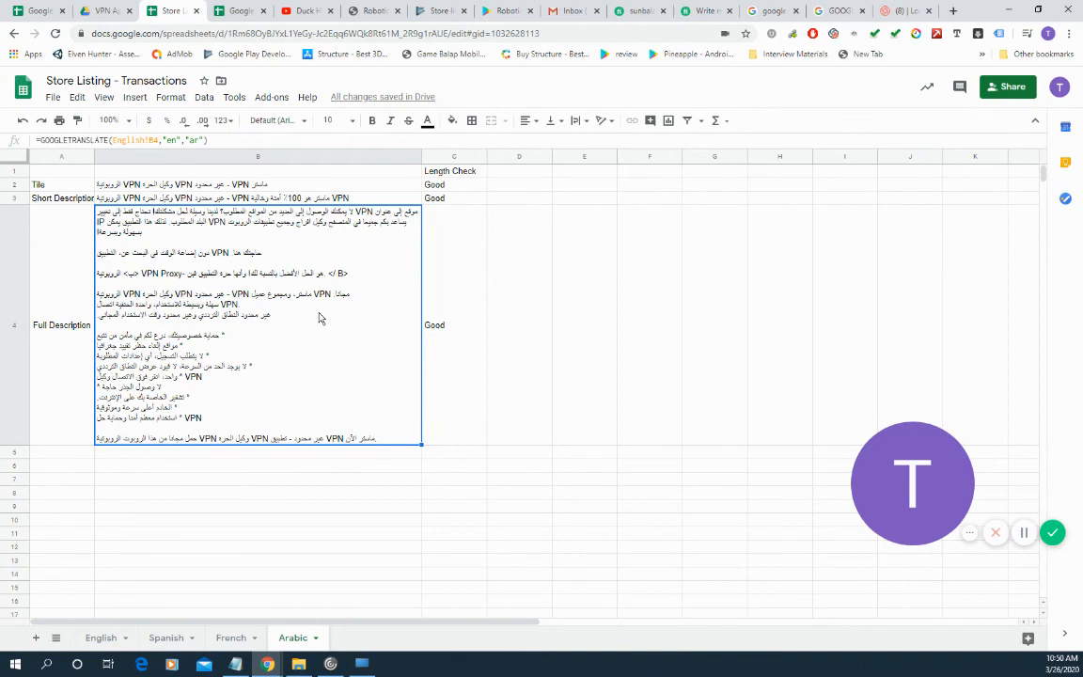
{"action": "left_click", "coordinate": [439, 10]}
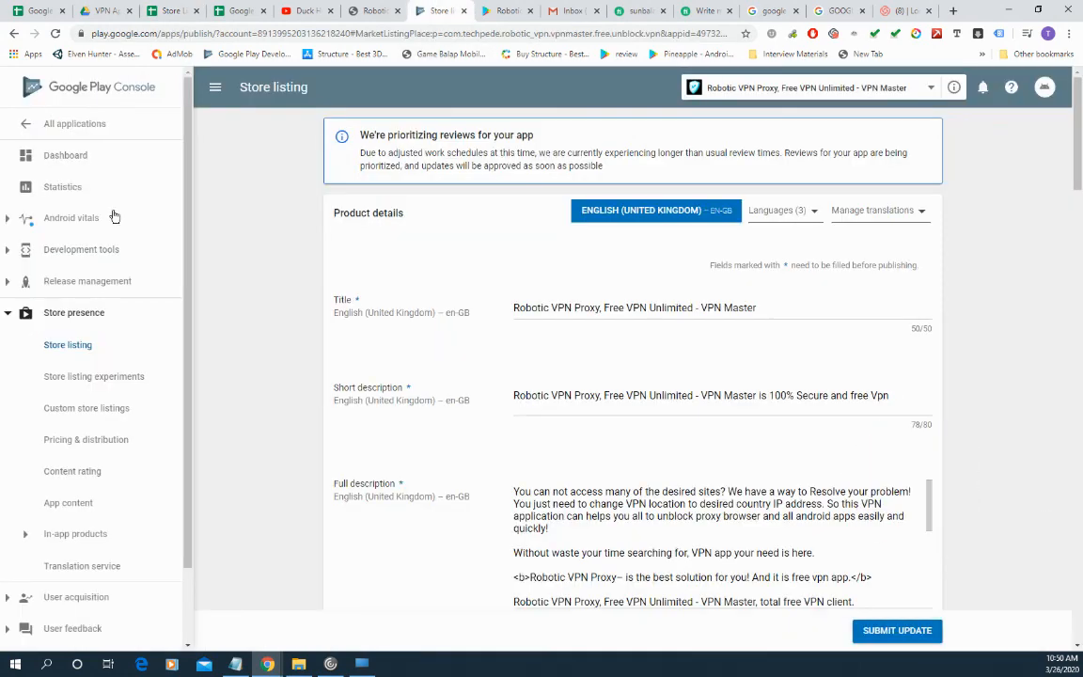